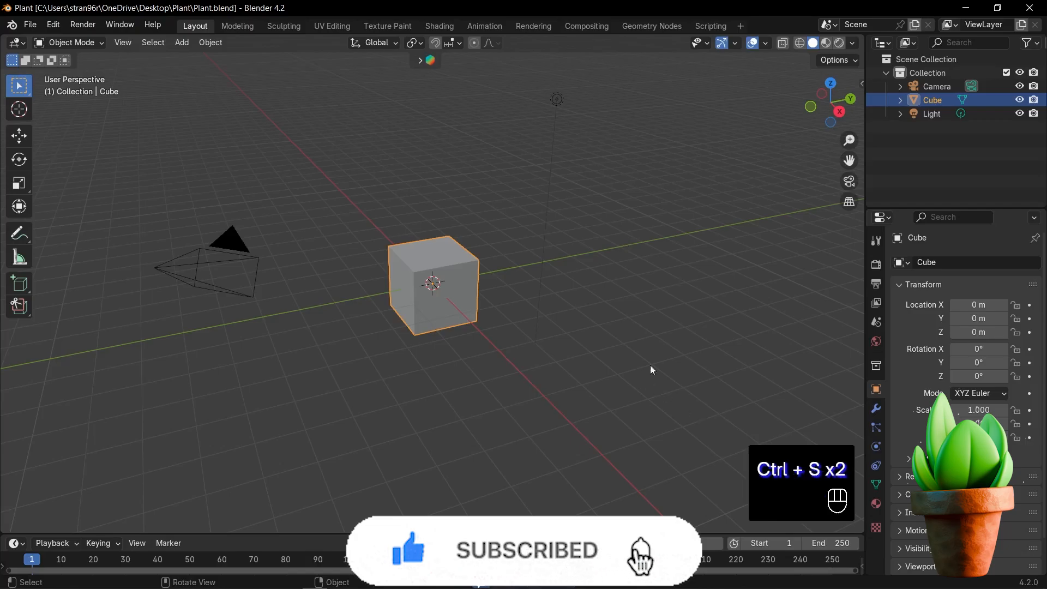
Delete the default cube, camera and light, leaving an empty scene.
key(ctrl+s)
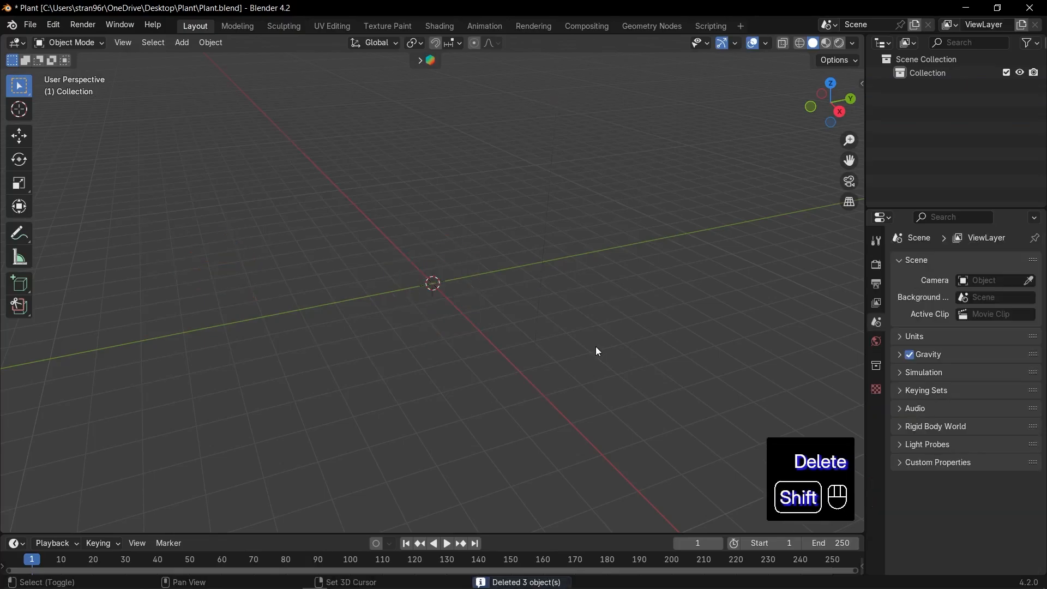
Add a cylinder, frame it in front view and enter Edit Mode.
key(shift+a)
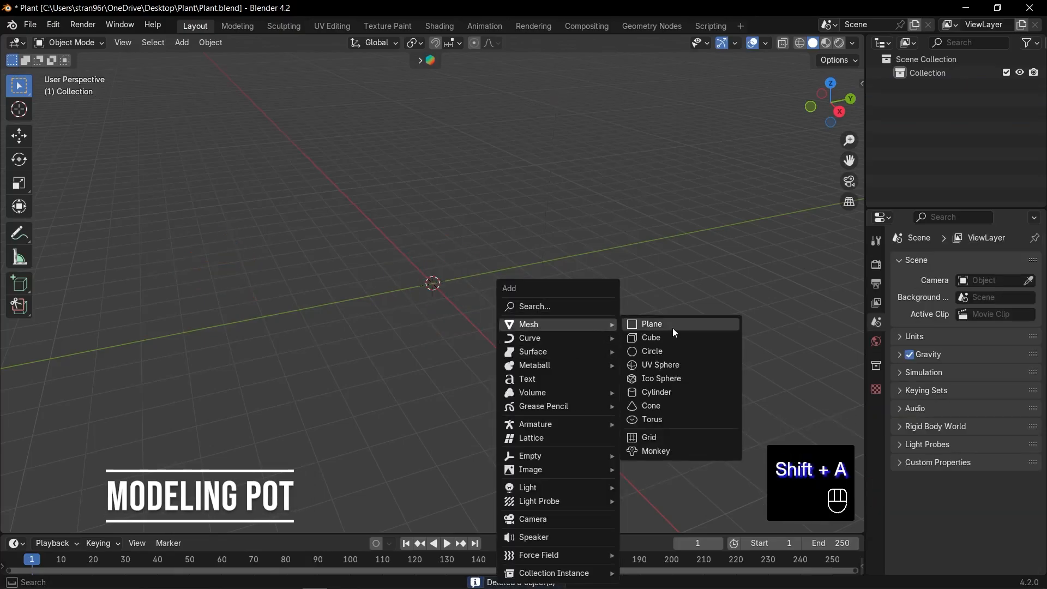
mouse_move(656, 392)
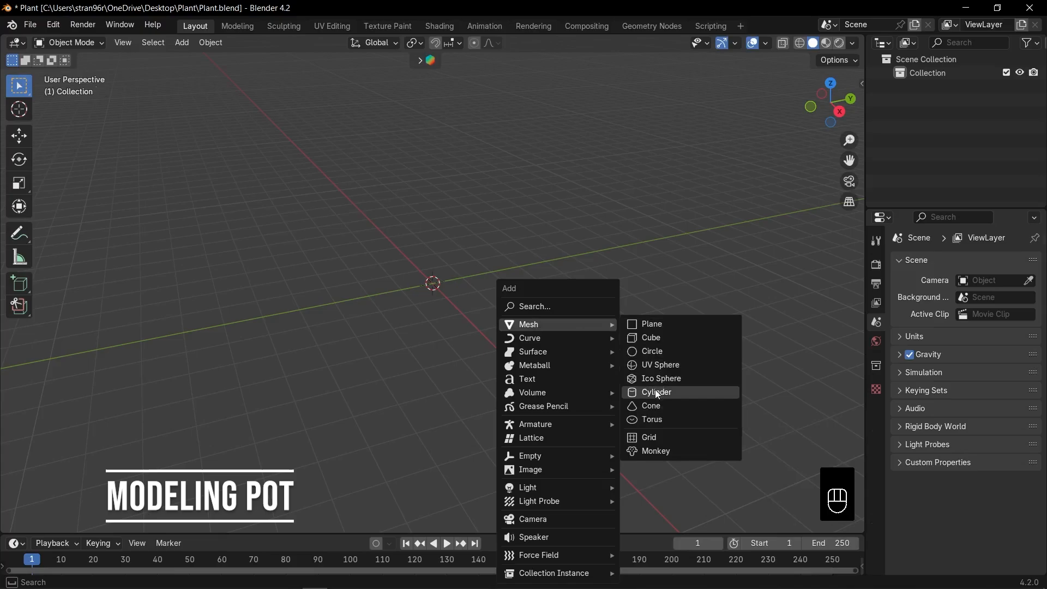
click(656, 391)
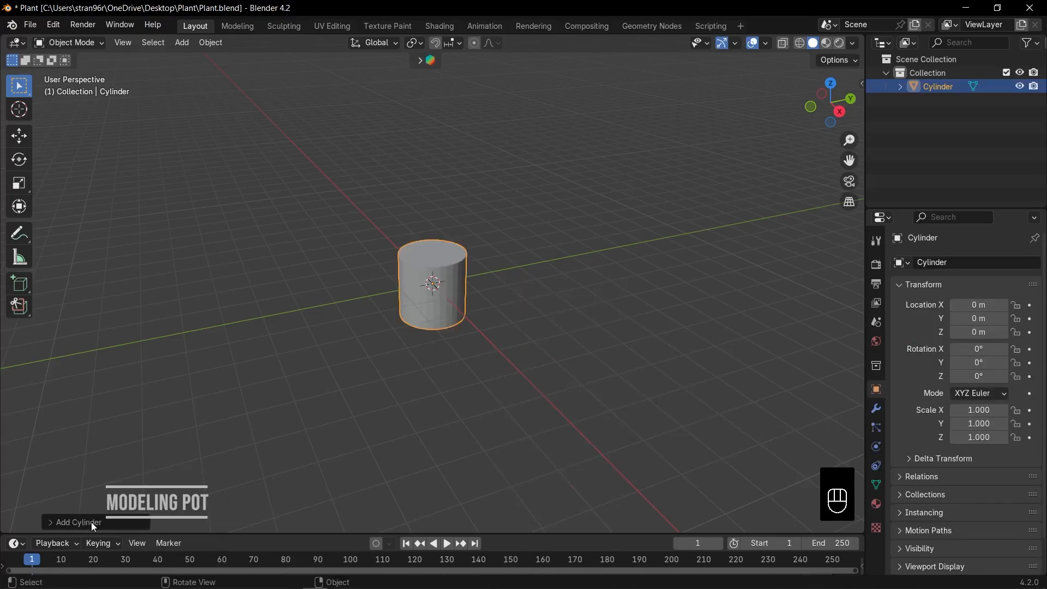
key(KP_1)
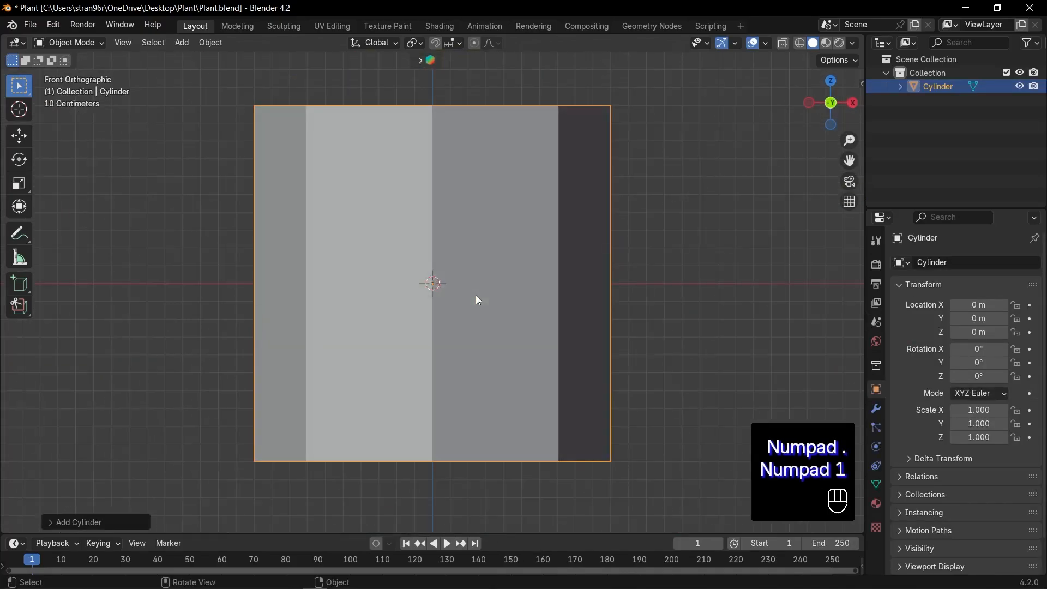
key(Tab)
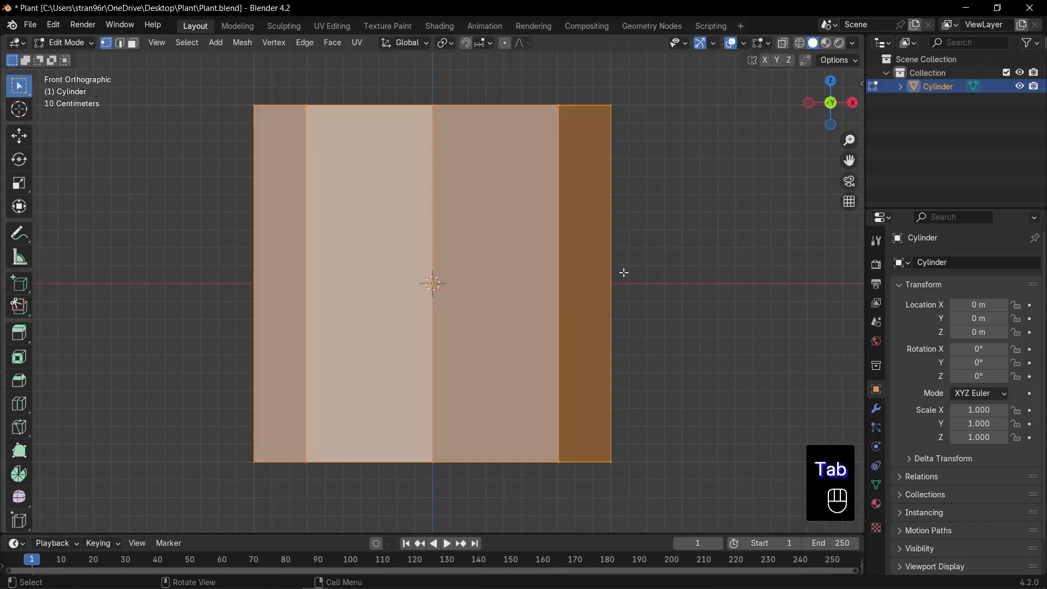
Loop-cut near the top and extrude the top band outward along normals into a pot rim.
key(ctrl+r)
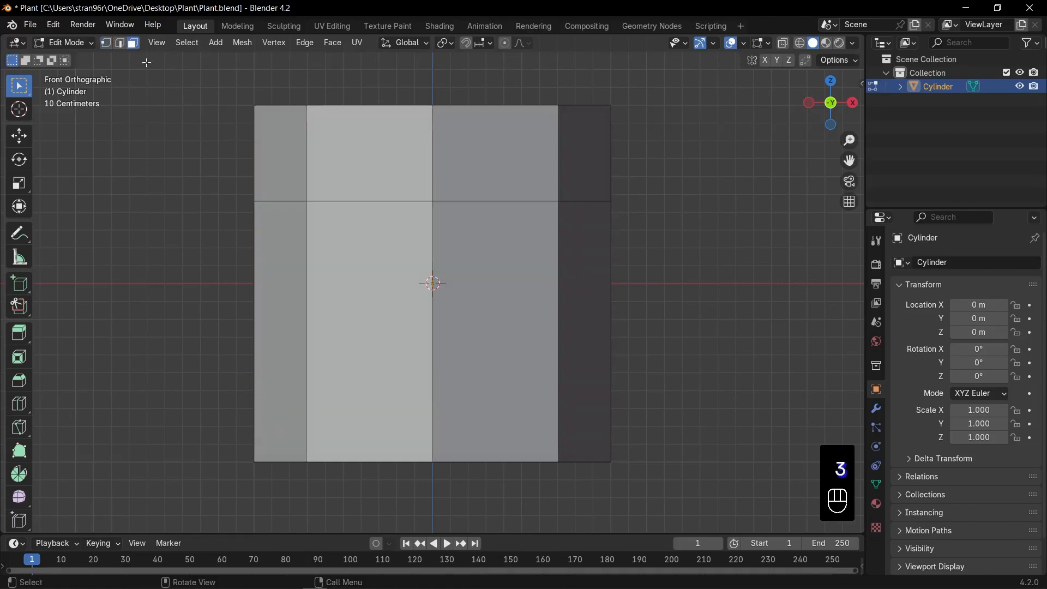
click(483, 167)
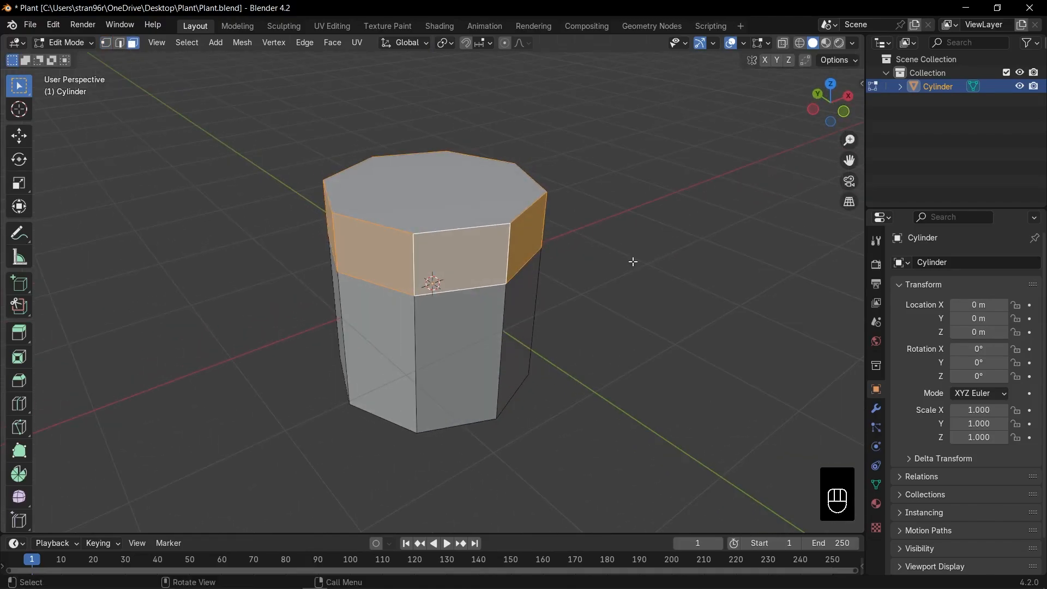
key(alt+e)
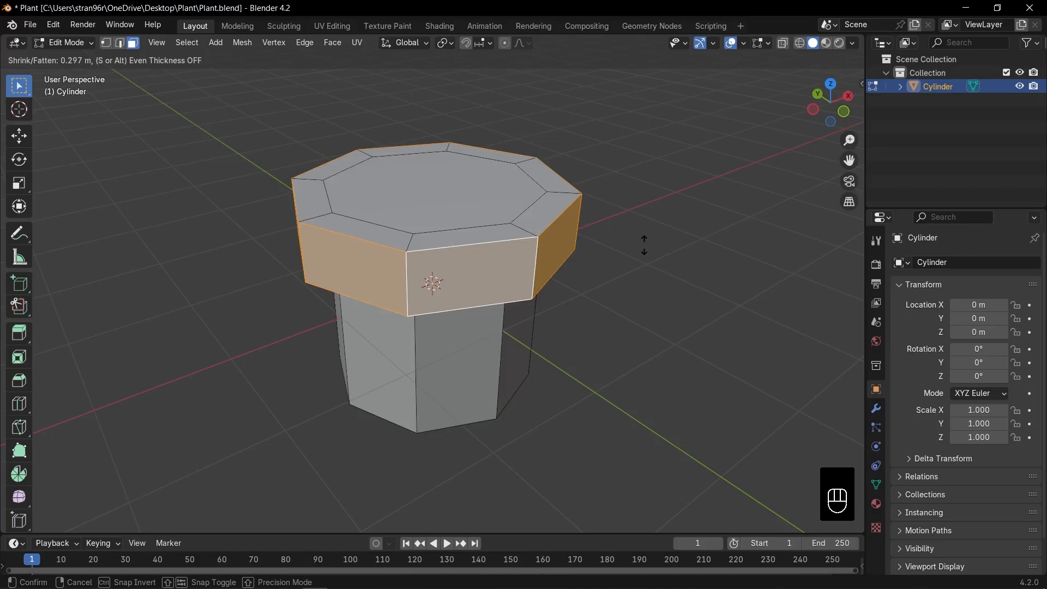
click(643, 243)
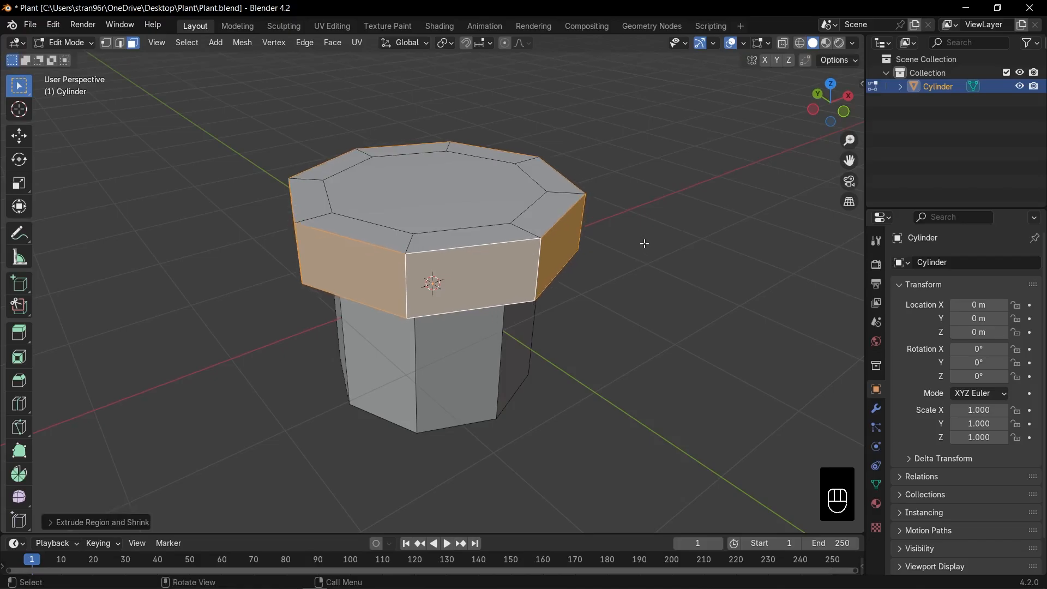
mouse_move(440, 206)
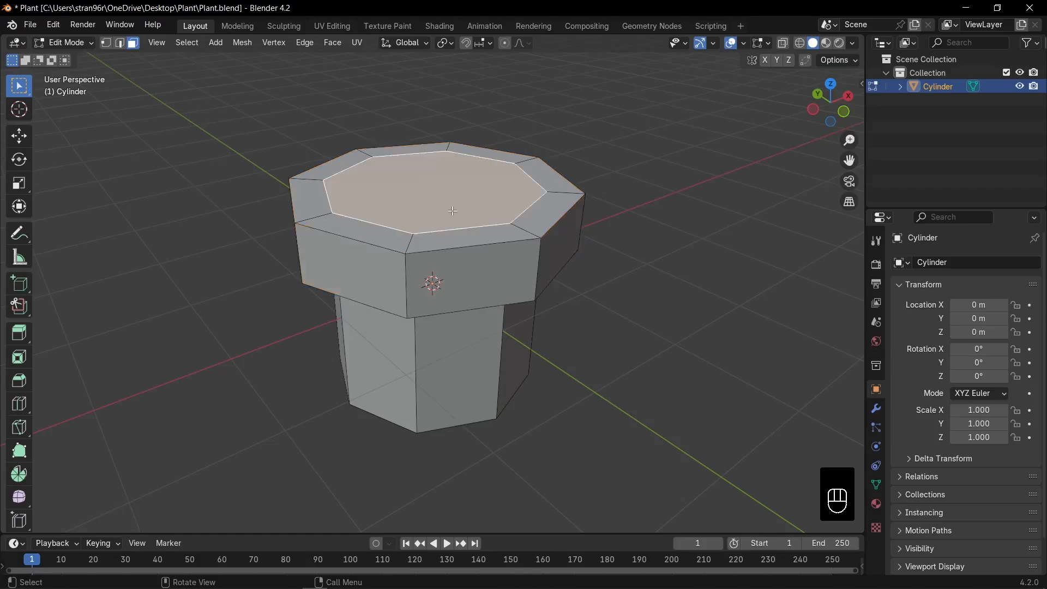
Inset and sink the top face to hollow the pot, then taper the bottom vertices narrower.
key(e)
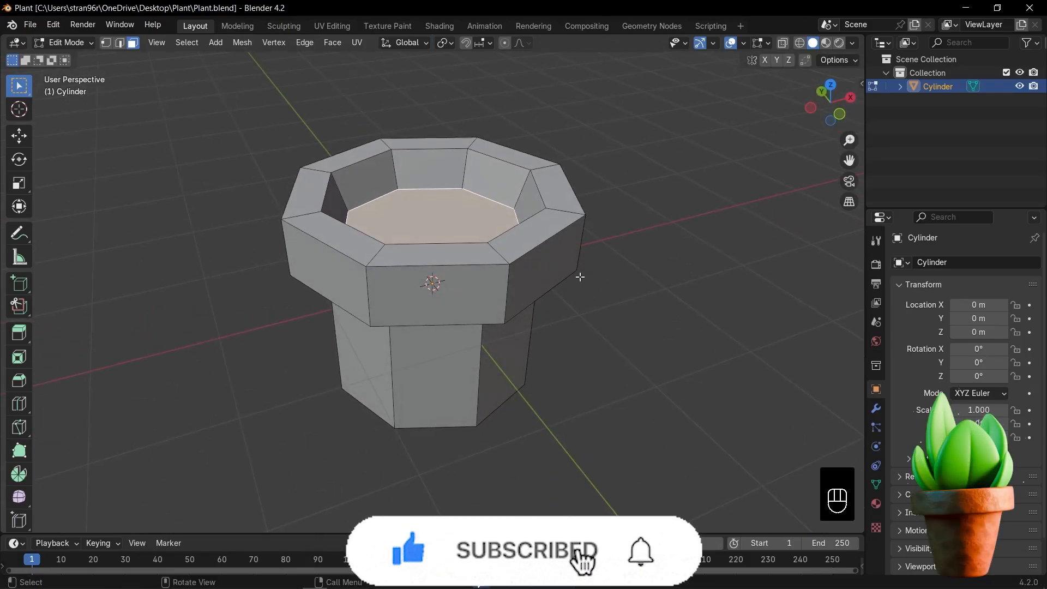
key(KP_1)
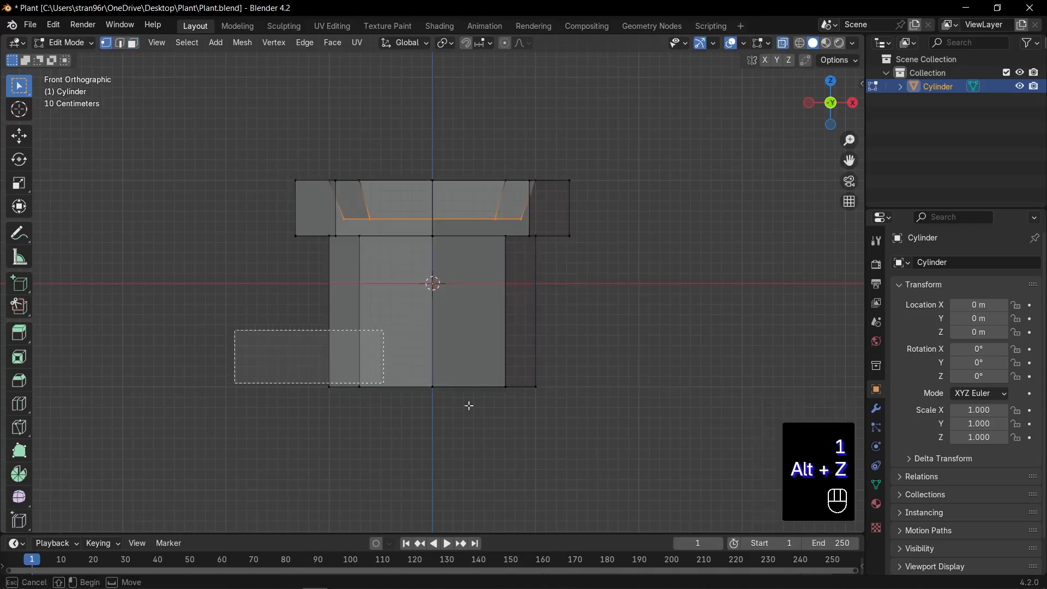
key(s)
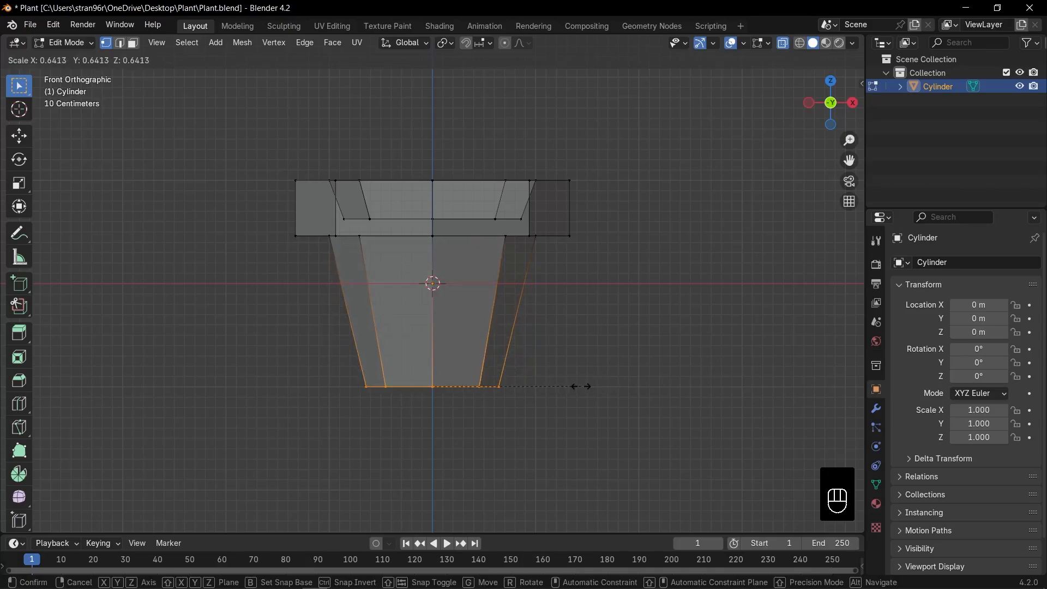
Add a horizontal loop around the body and bevel the rim and base edges.
key(ctrl+r)
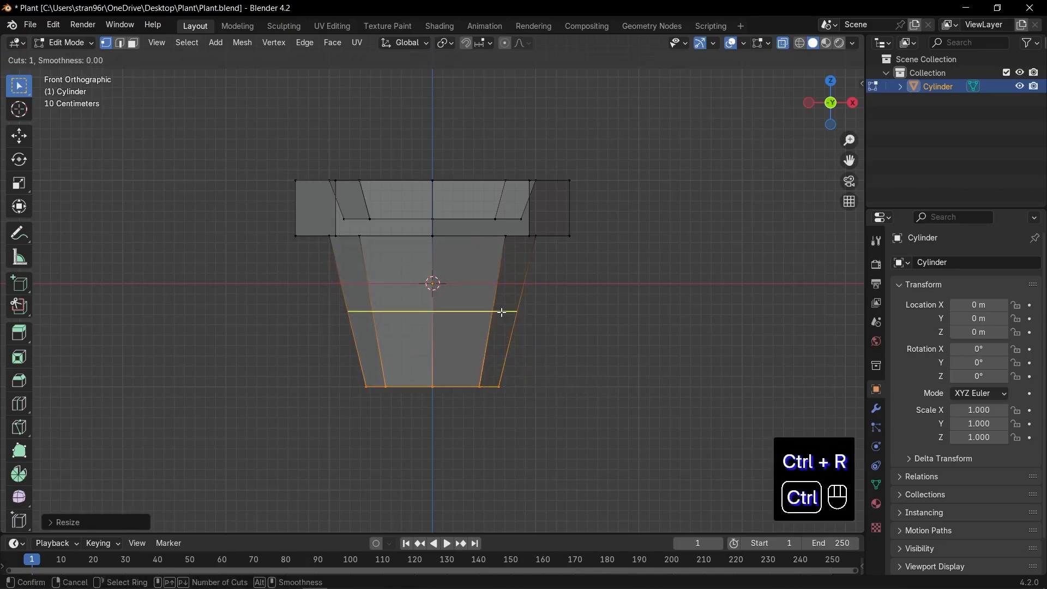
key(s)
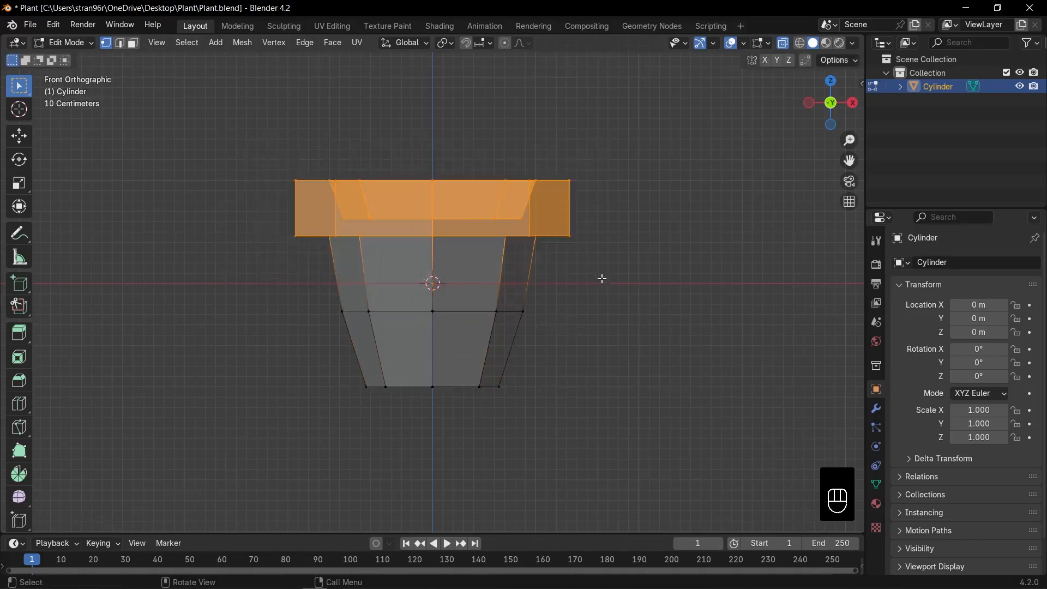
key(r)
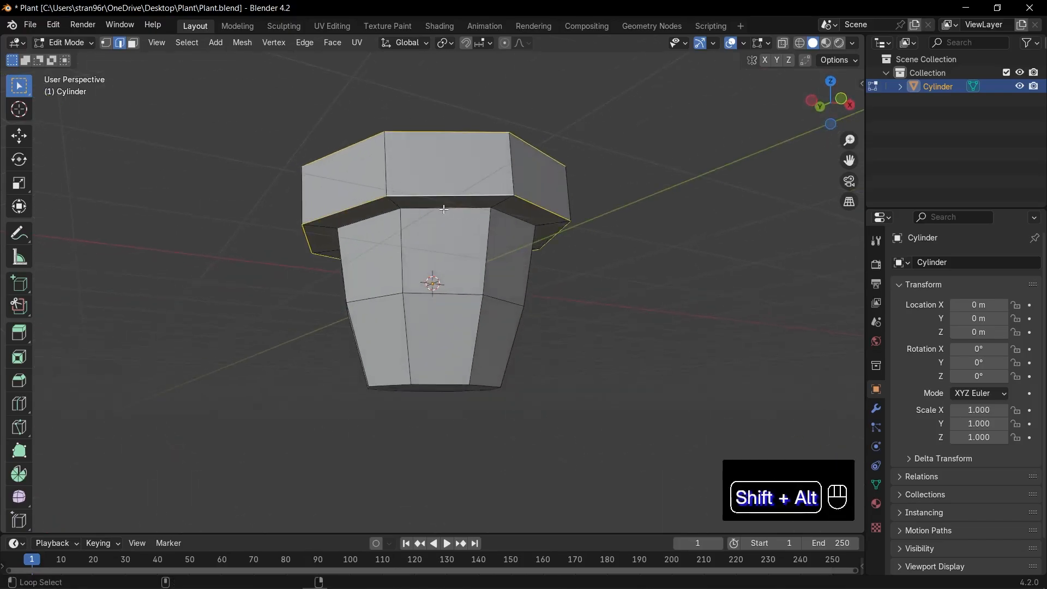
key(ctrl+b)
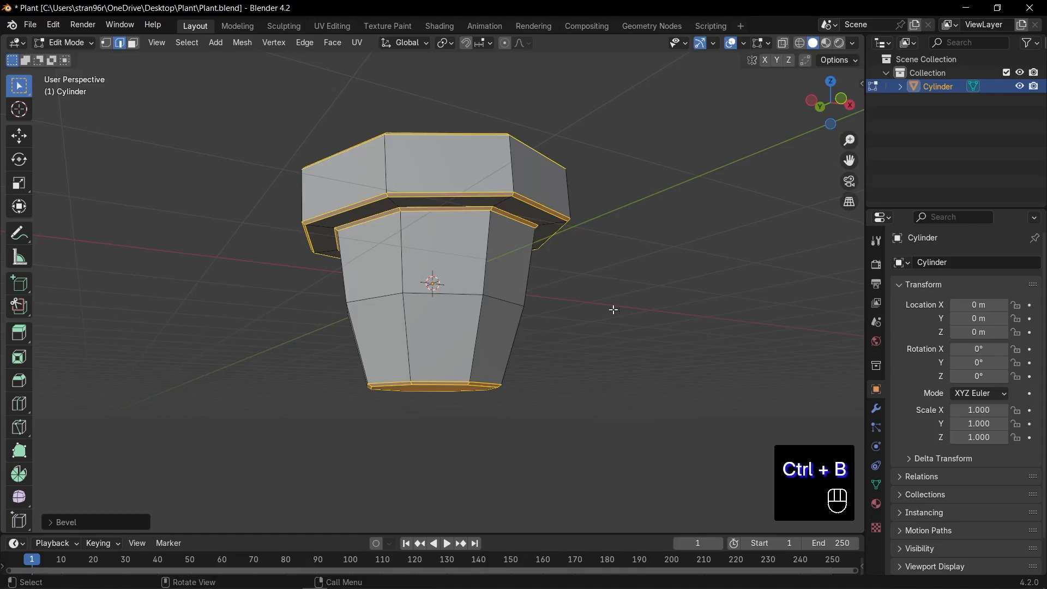
drag(601, 301, 562, 351)
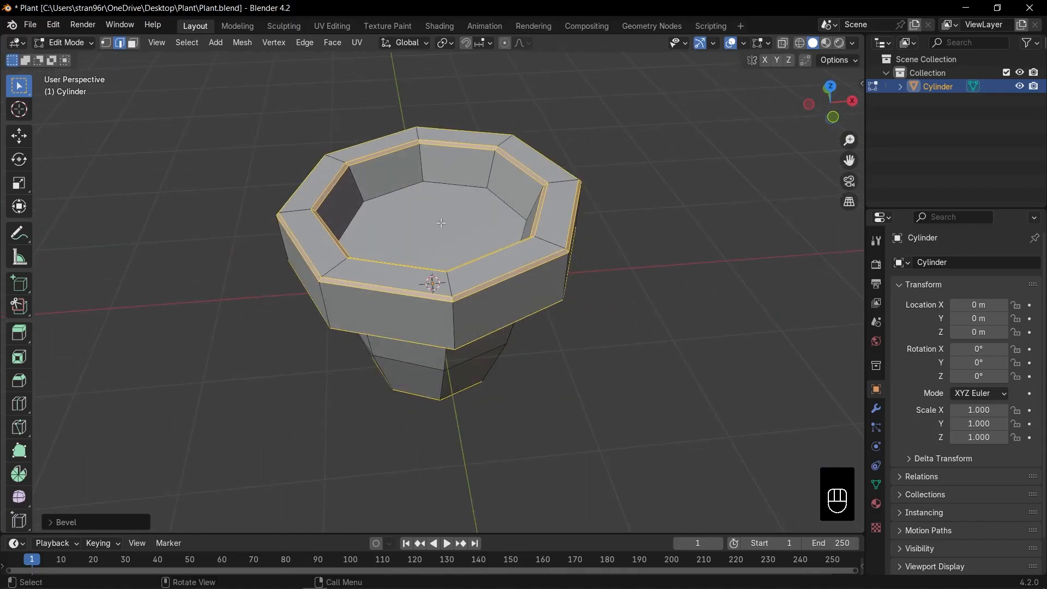
Separate the inner floor face into its own object, Cylinder.001.
key(p)
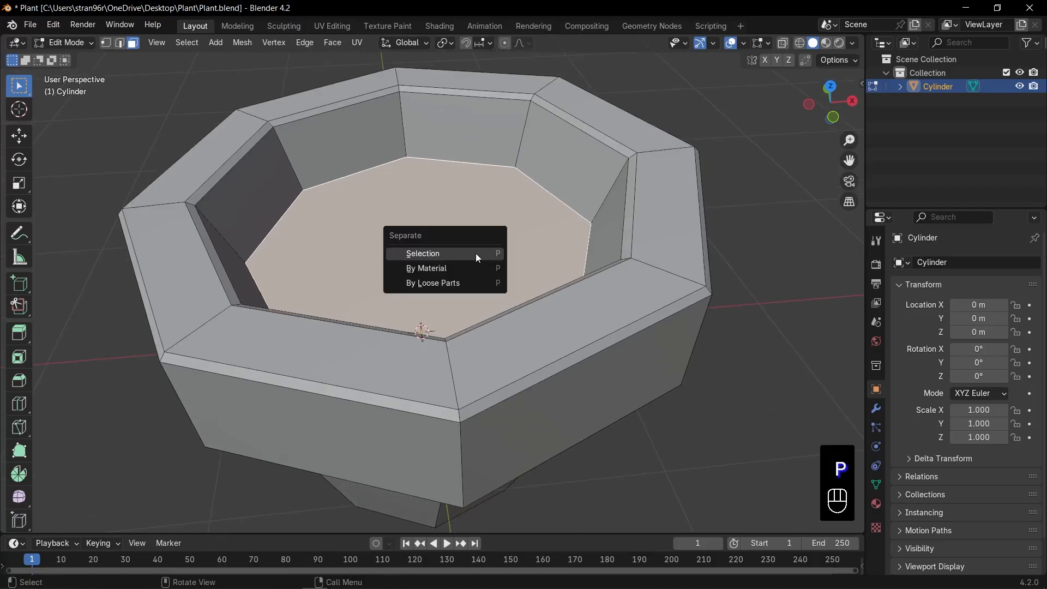
click(423, 253)
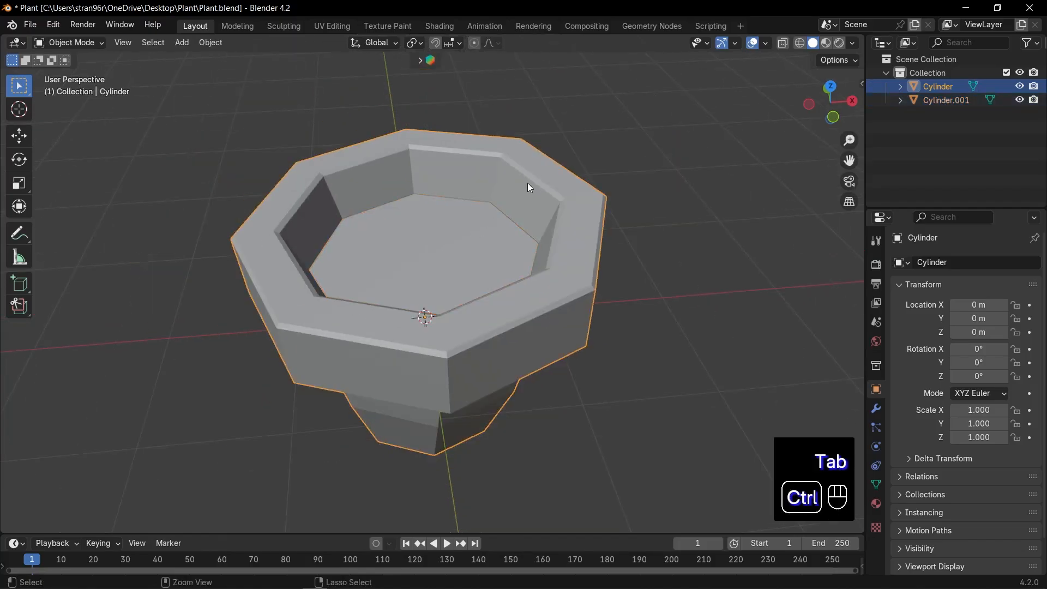
Add a Subdivision Surface modifier to the pot so it rounds smoothly.
click(876, 407)
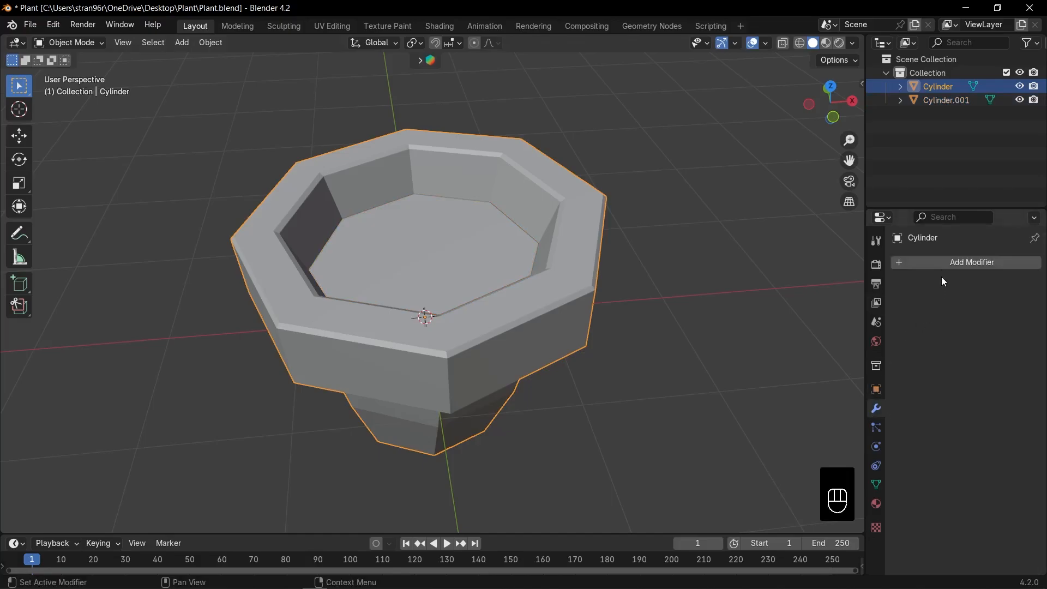
click(970, 262)
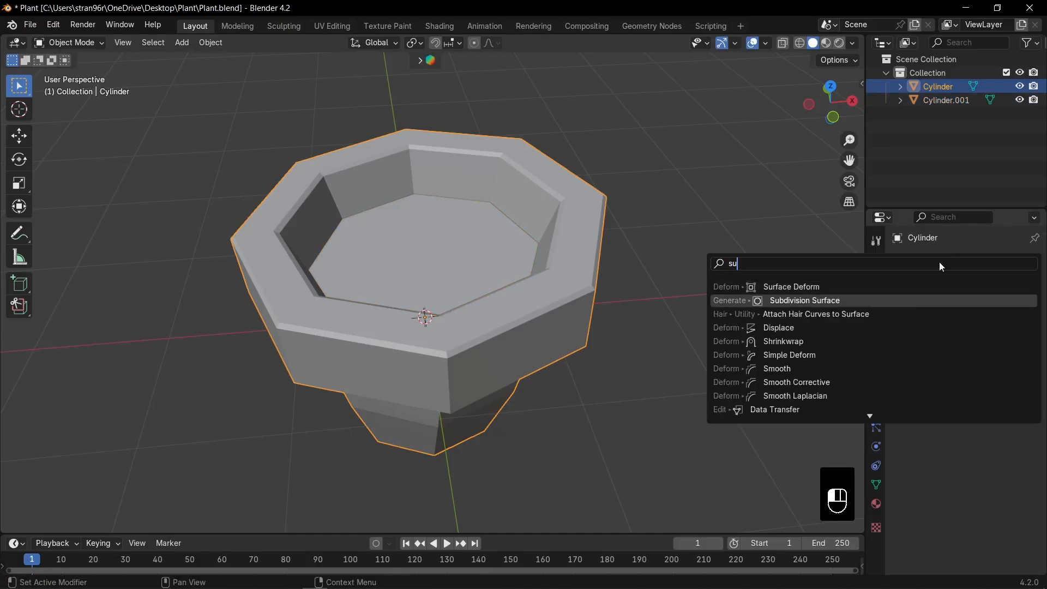
click(803, 300)
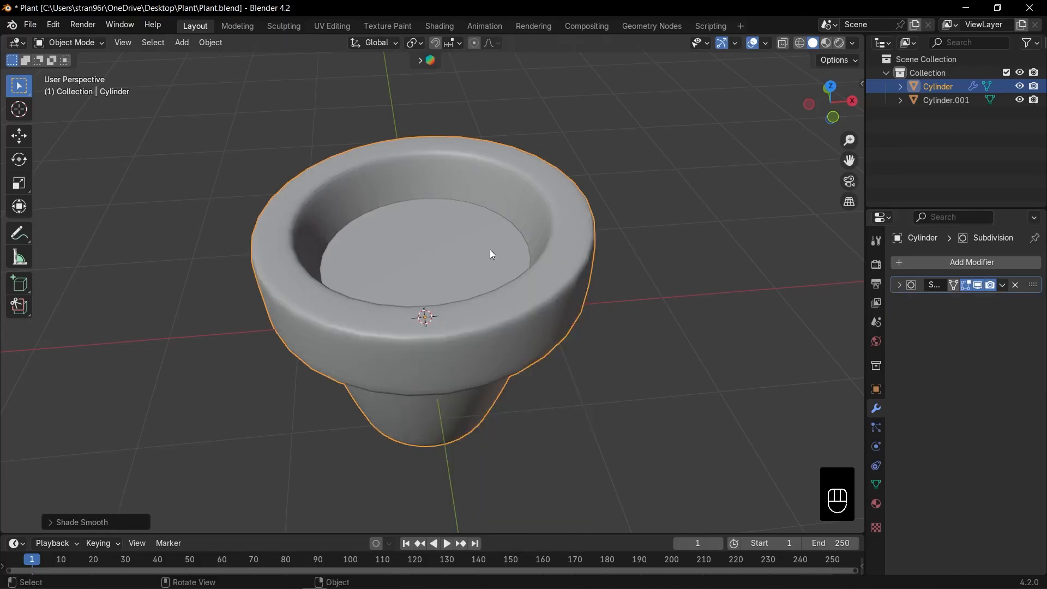
key(Tab)
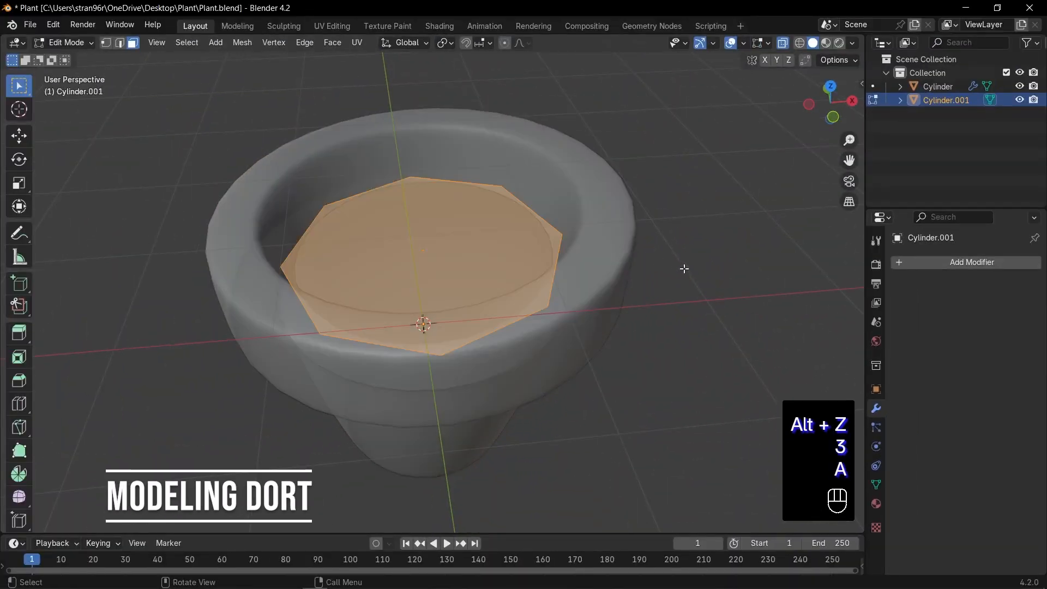
Inset a ring of faces on the soil disc and adjust its position inside the pot.
key(i)
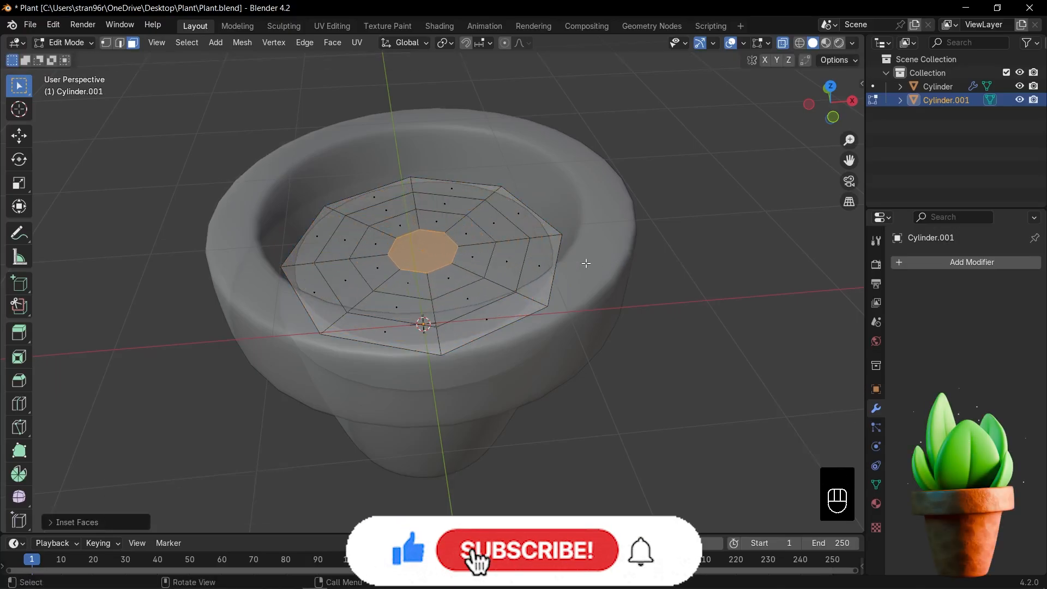
key(KP_1)
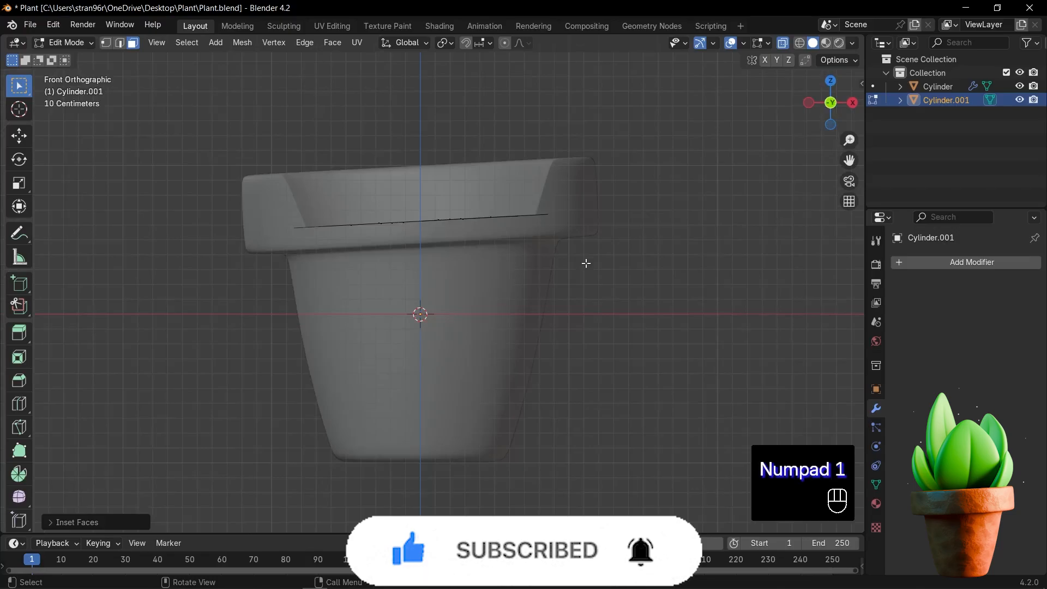
key(g)
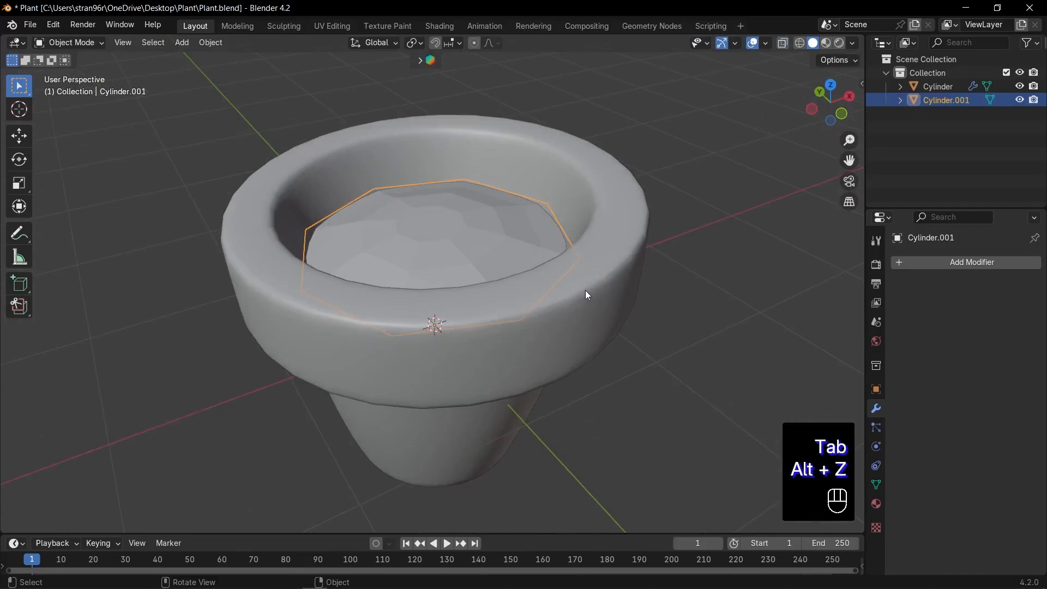
Give the soil disc subdivision level 2 and smooth shading, then save the file.
key(ctrl+2)
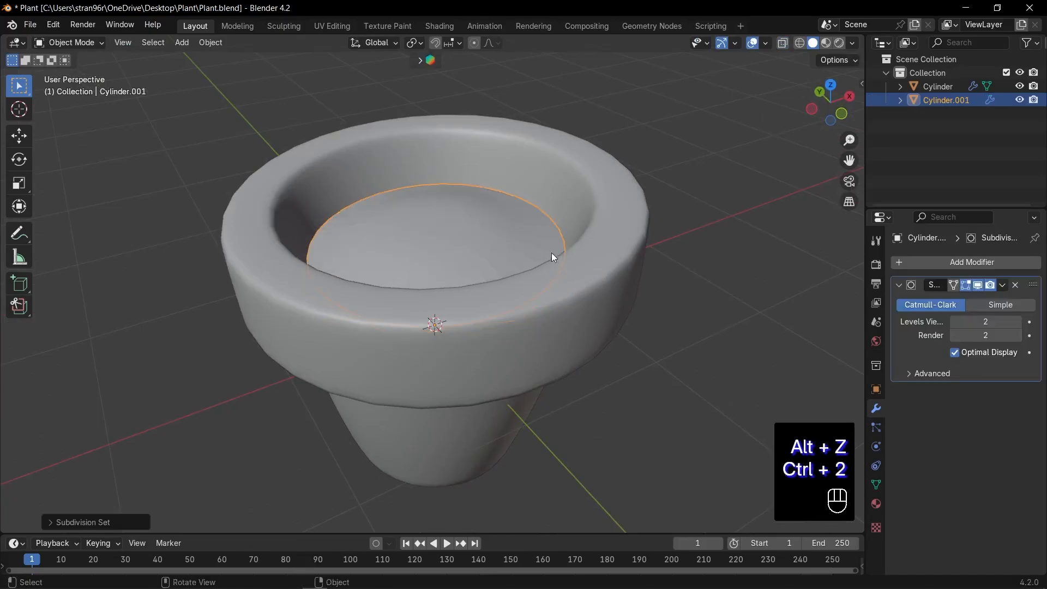
right_click(552, 257)
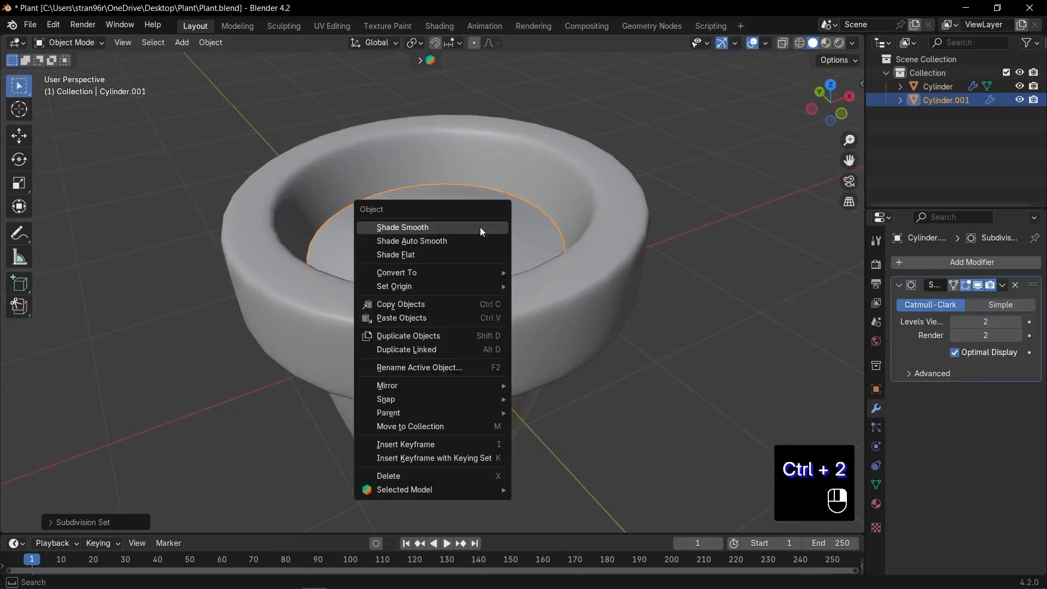
click(402, 227)
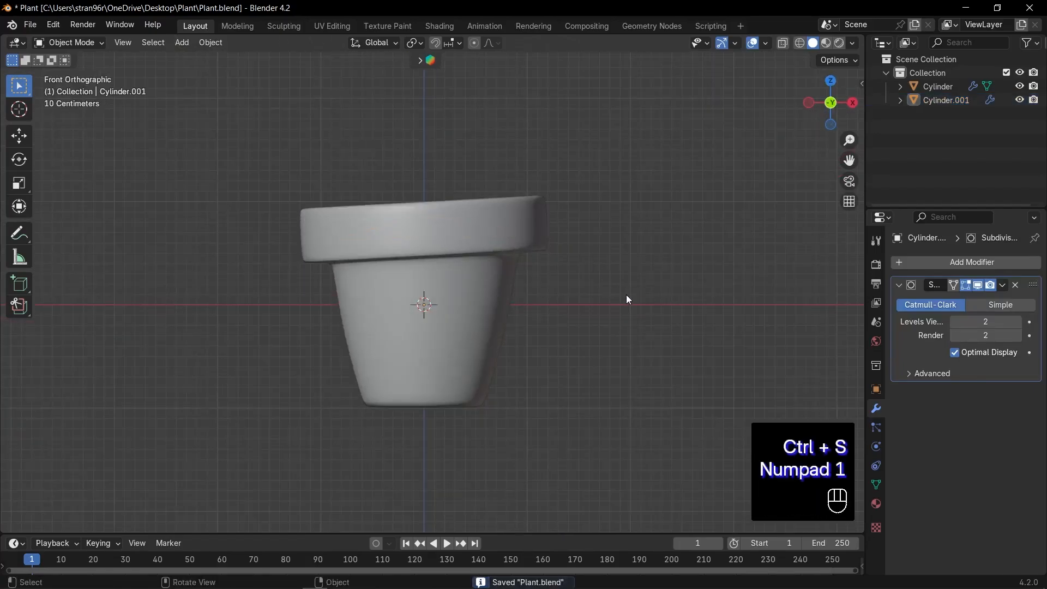
click(181, 43)
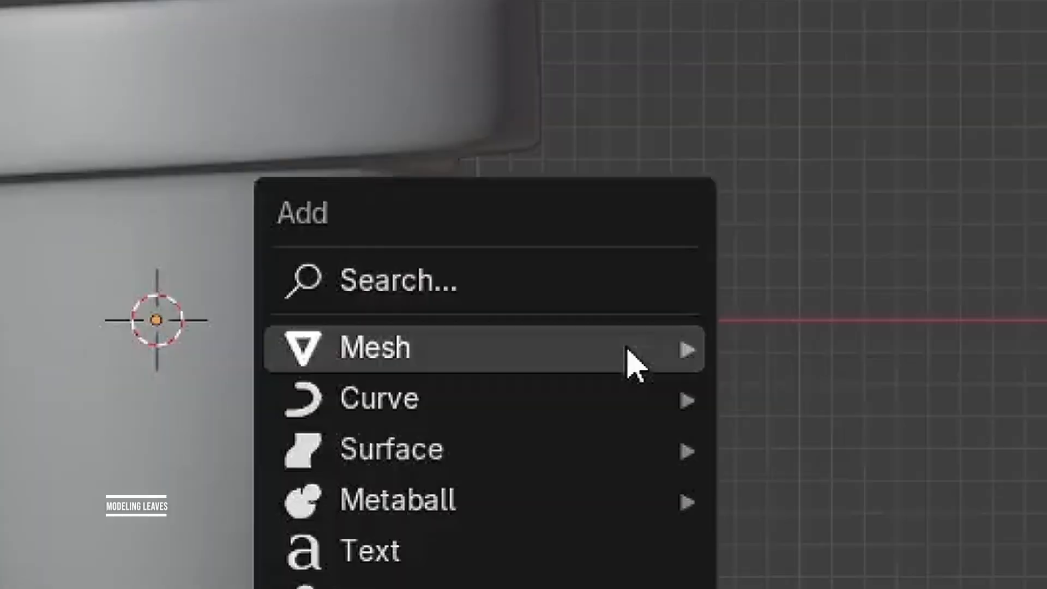
mouse_move(483, 307)
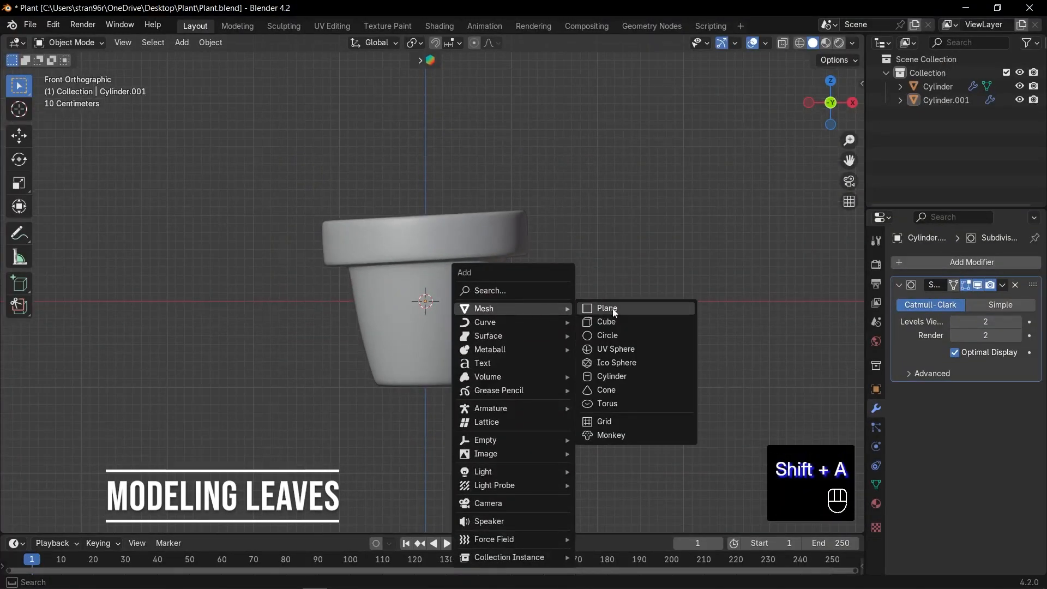
Add a narrow mesh block for the leaf, apply its rotation and scale, and loop-cut it into rows.
click(605, 321)
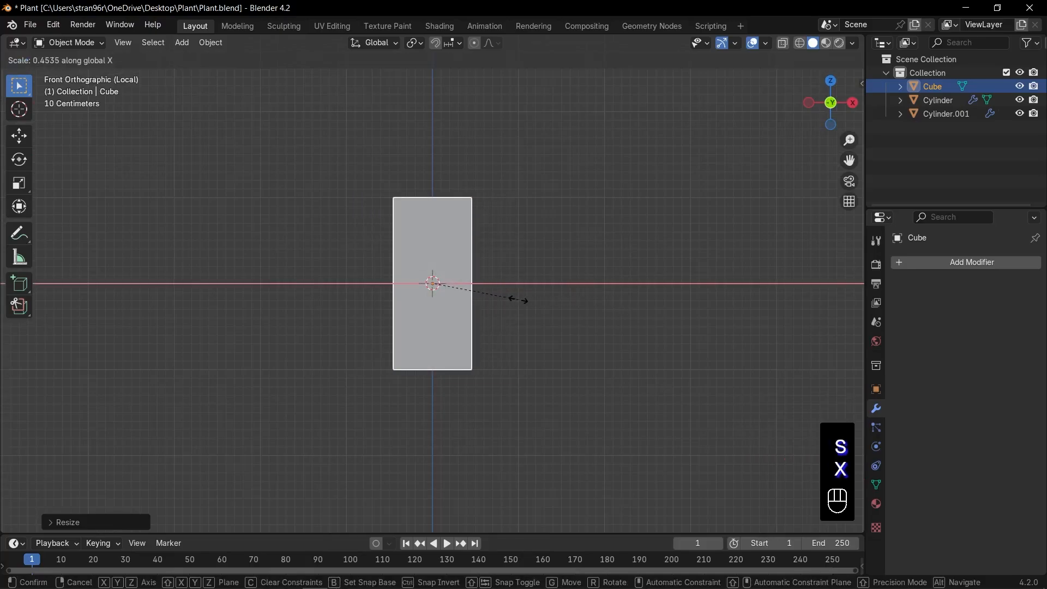
key(ctrl+a)
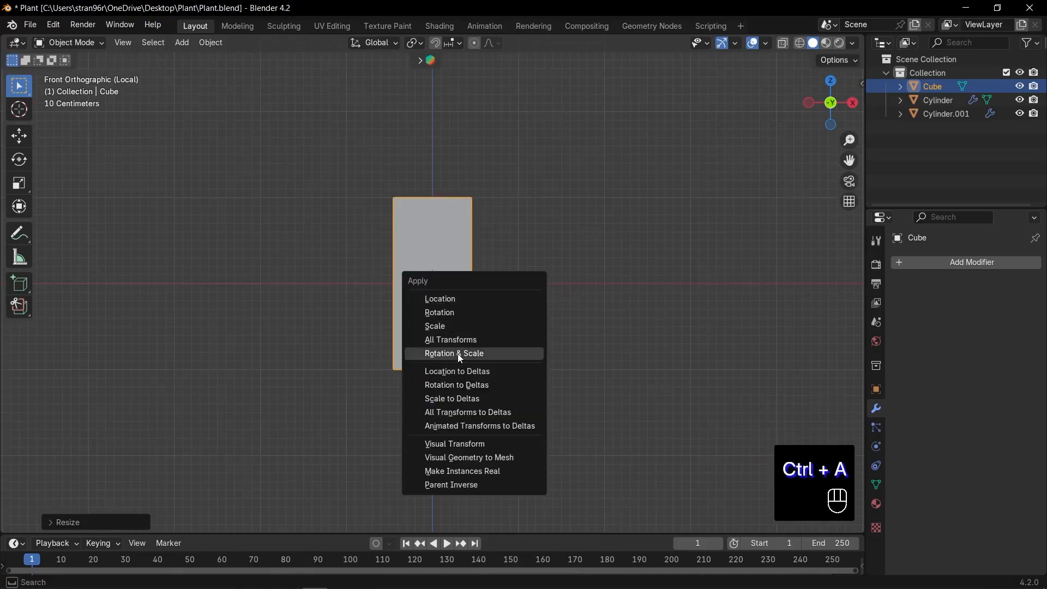
click(454, 354)
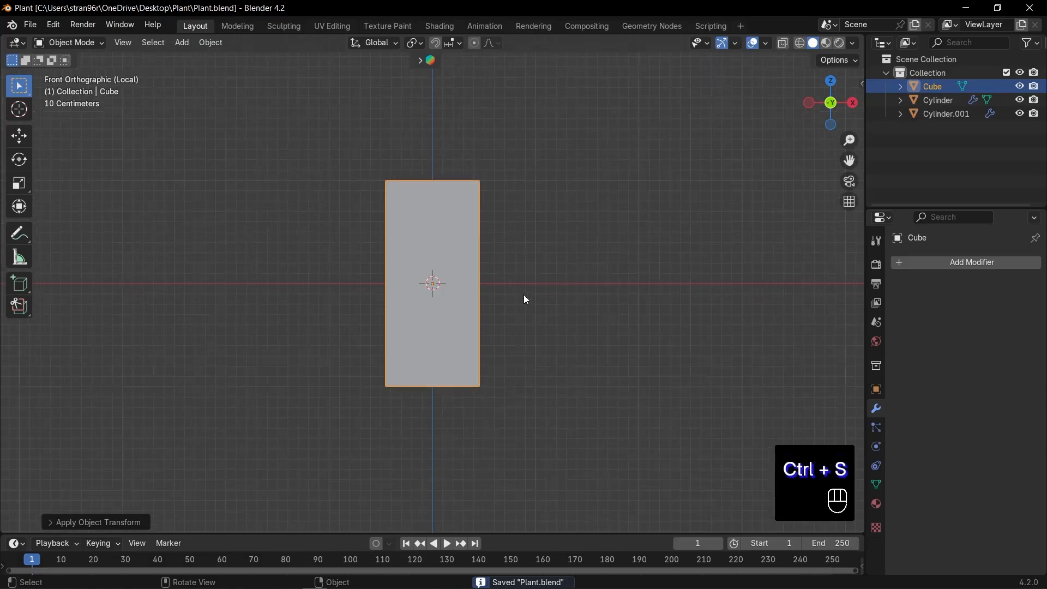
key(Tab)
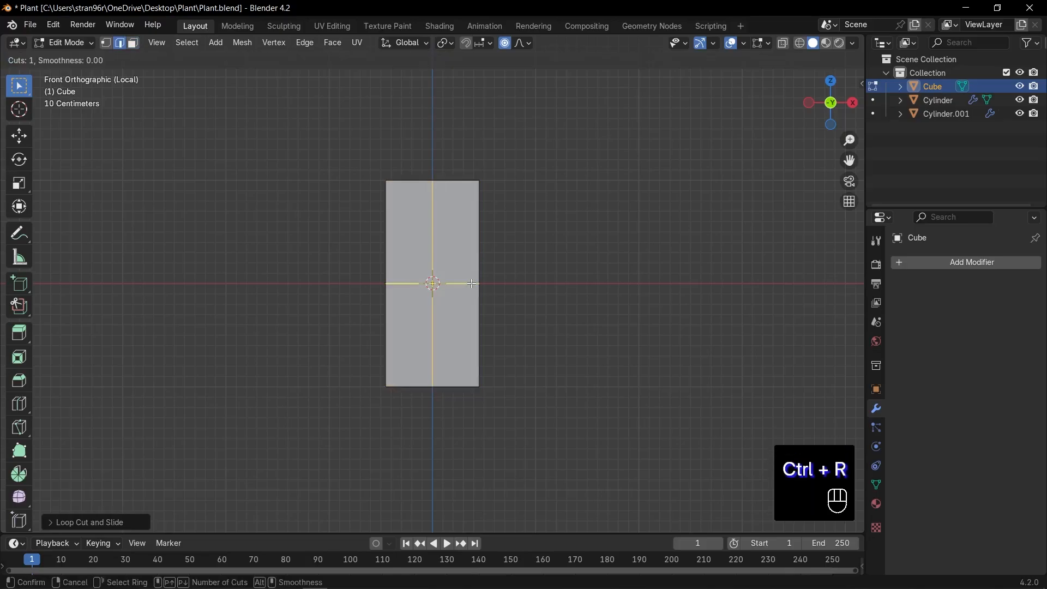
scroll(up, 3)
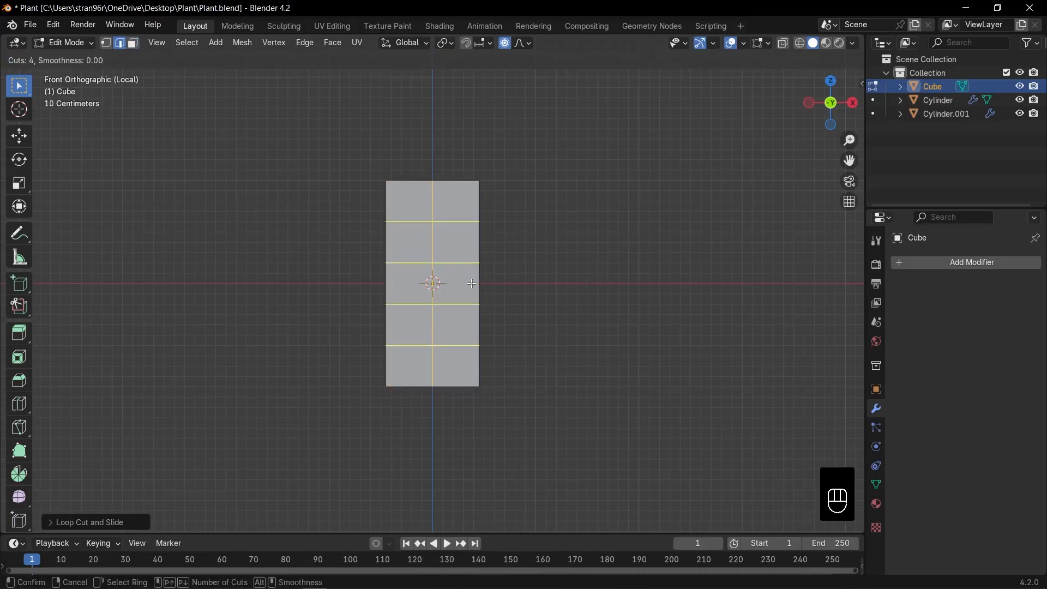
scroll(down, 3)
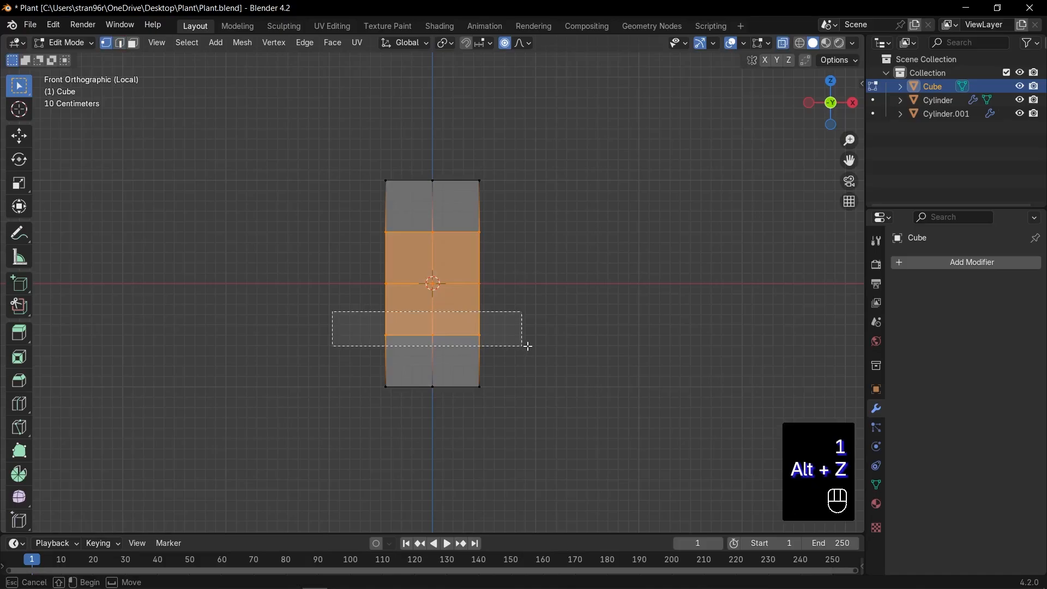
Scale the rows with proportional editing into a tapered, egg-like leaf outline.
key(s)
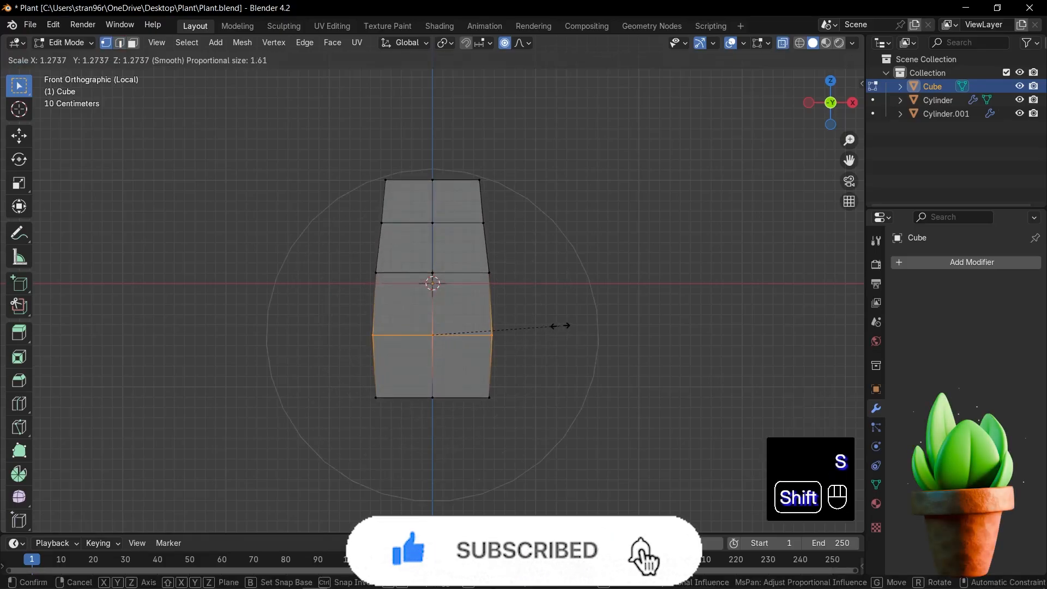
key(shift+z)
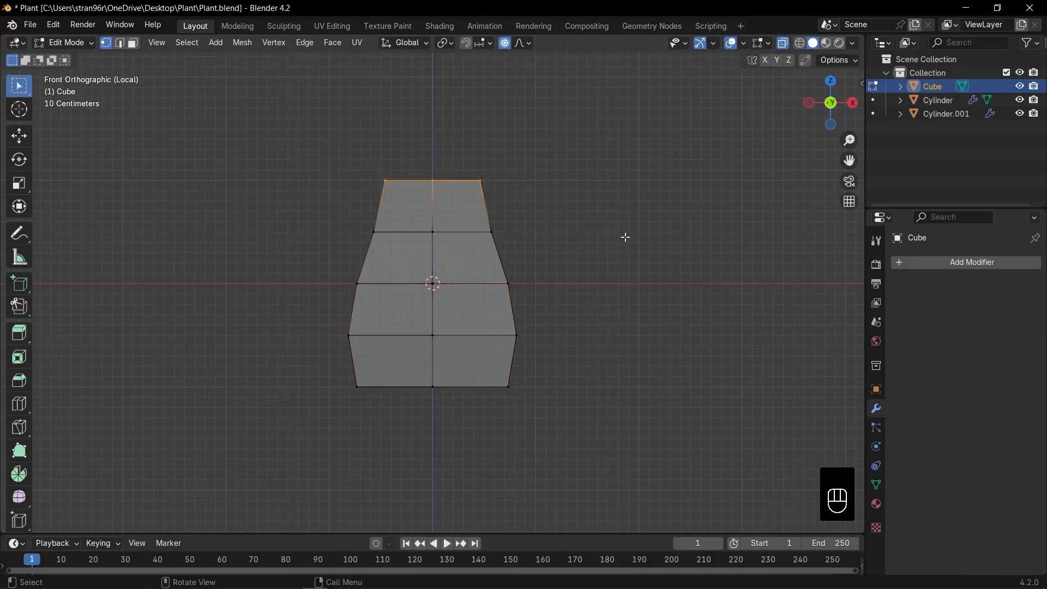
key(s)
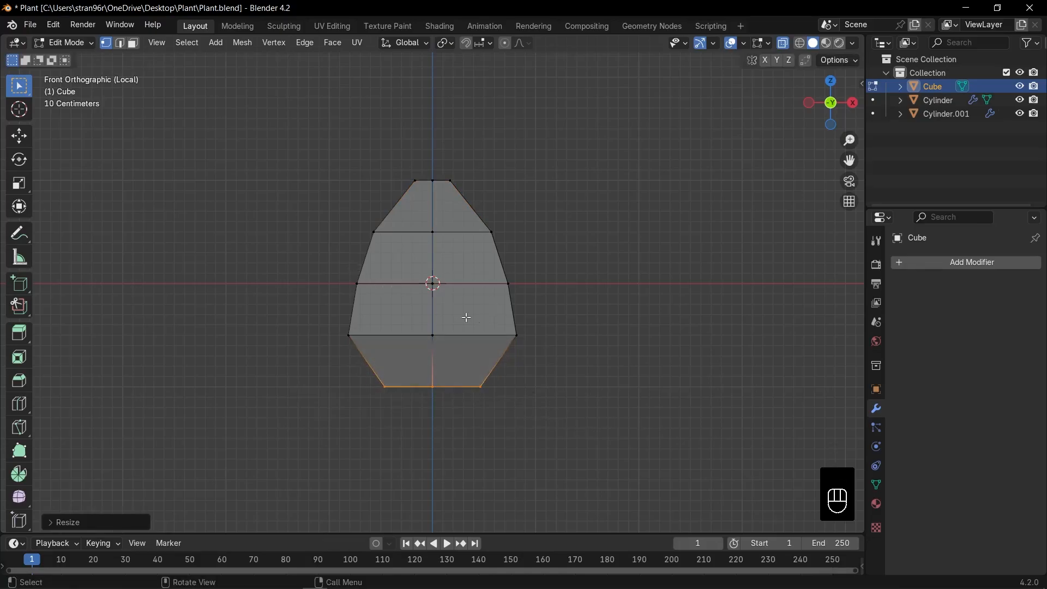
key(s)
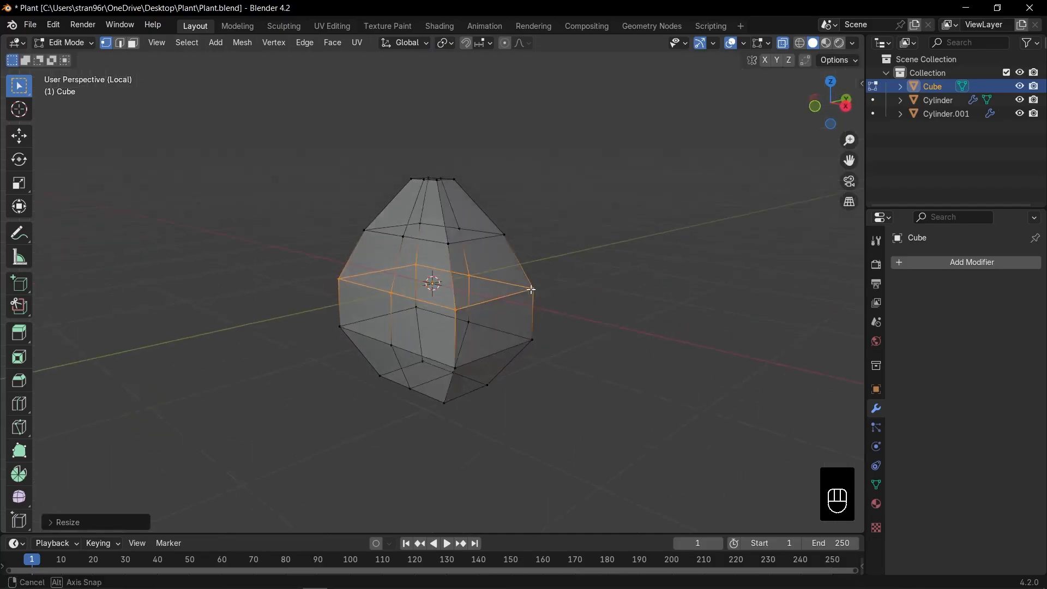
key(Tab)
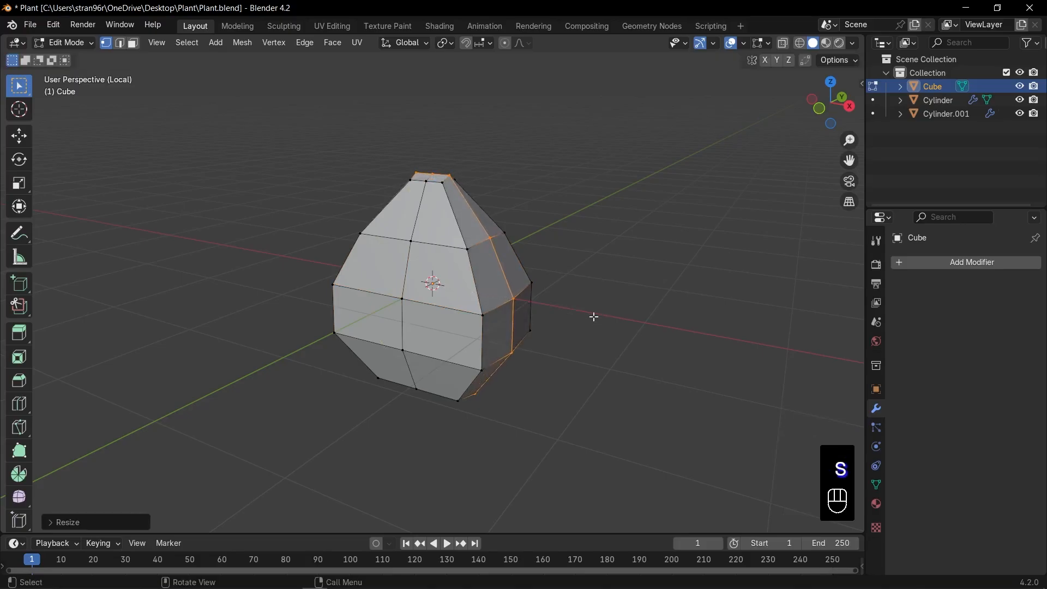
Add a loop near the leaf tip, bevel the centre edges with 2 segments, and flatten the leaf thin.
key(ctrl+r)
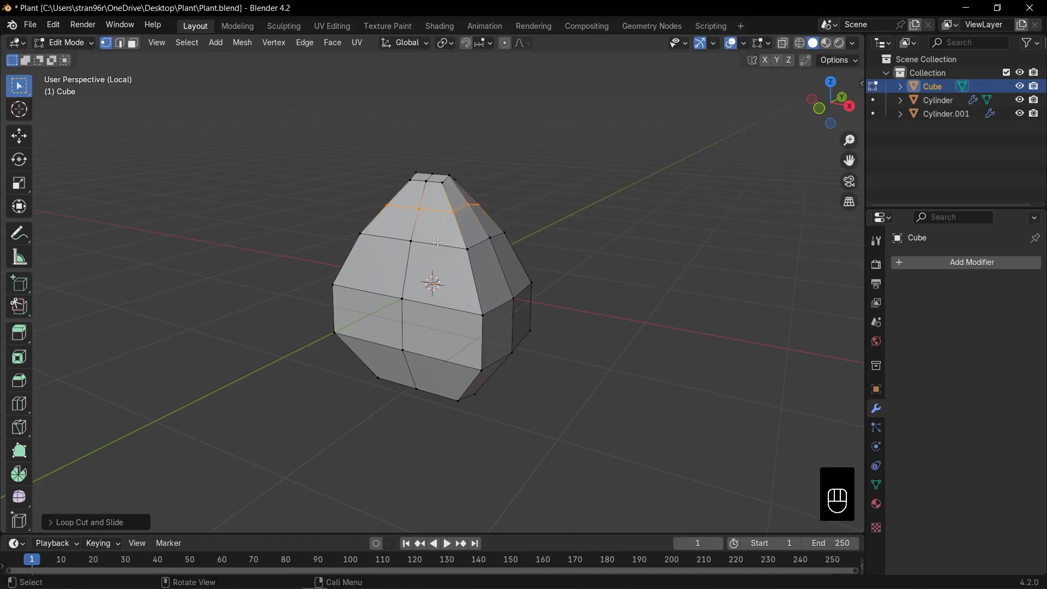
click(433, 280)
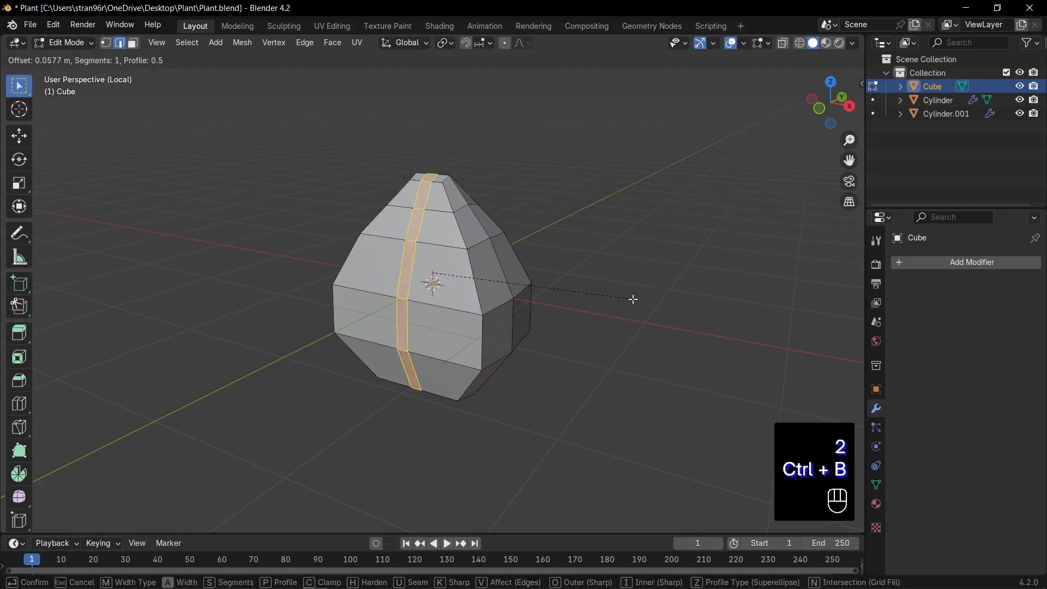
key(KP_1)
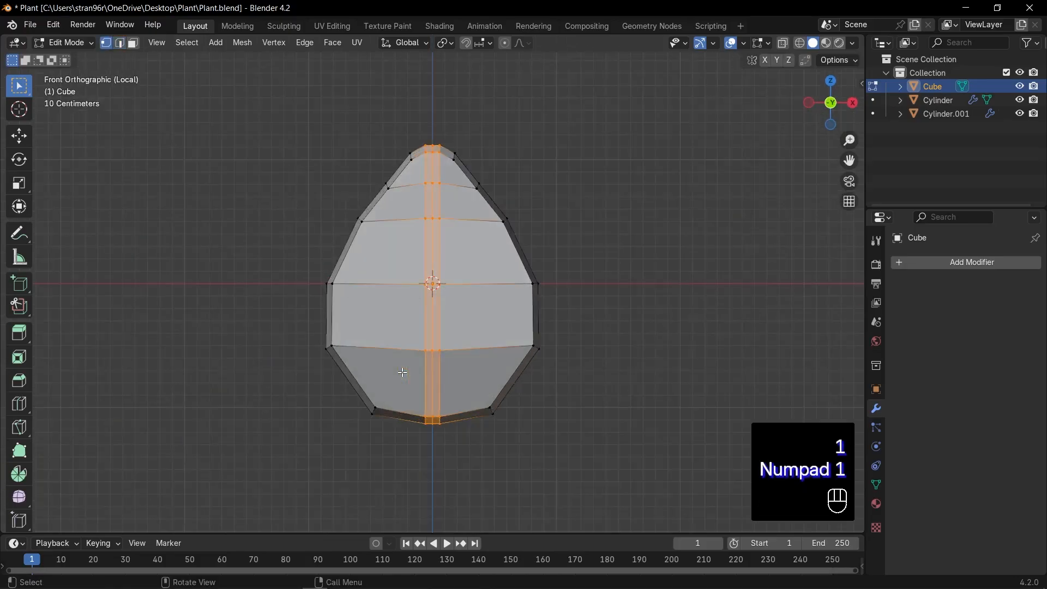
key(alt+z)
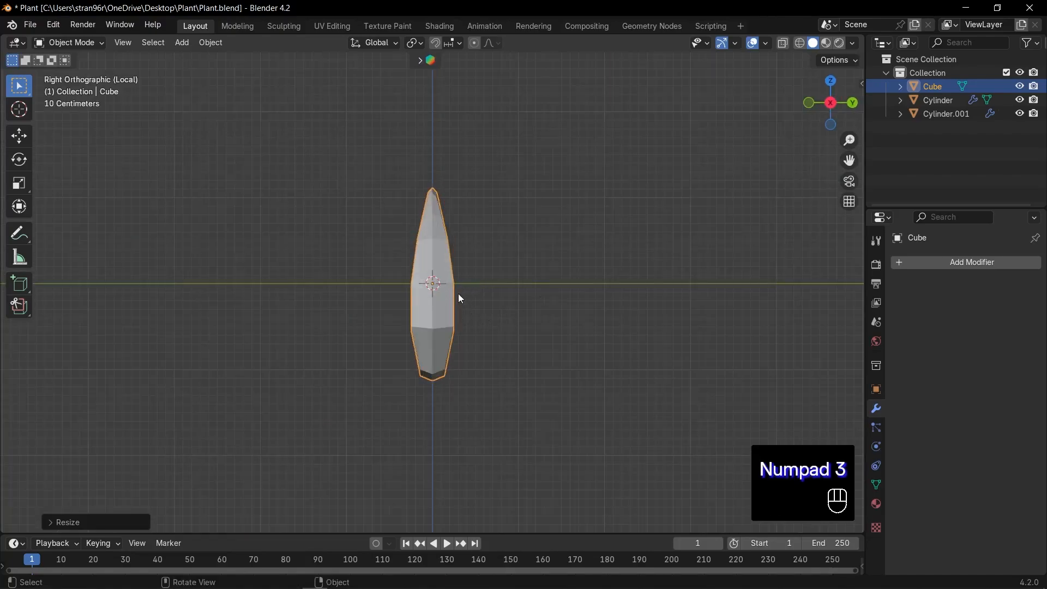
Bend the leaf's lower tip vertices with proportional editing.
key(Tab)
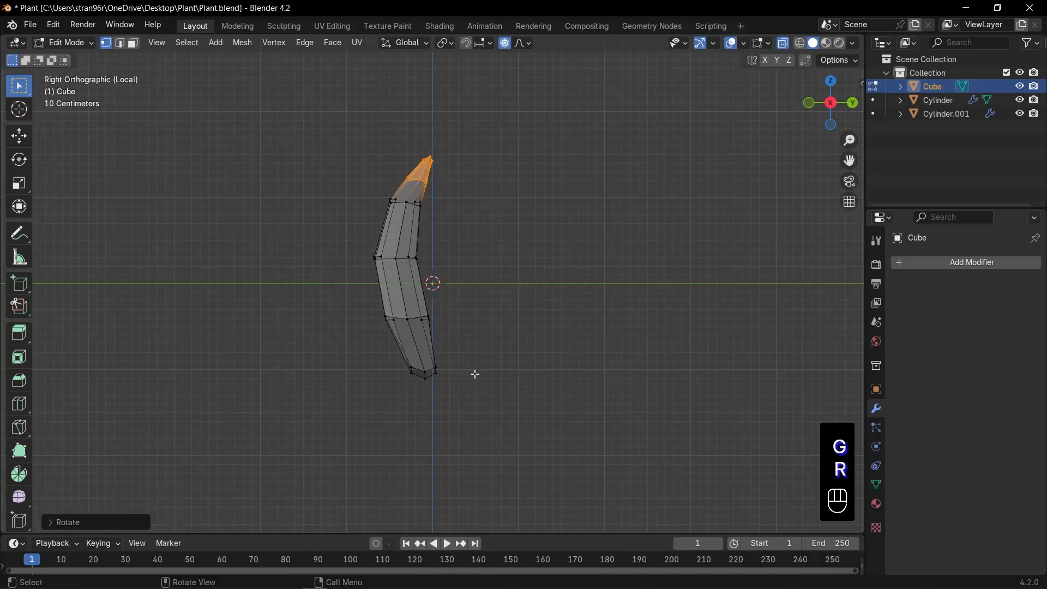
key(r)
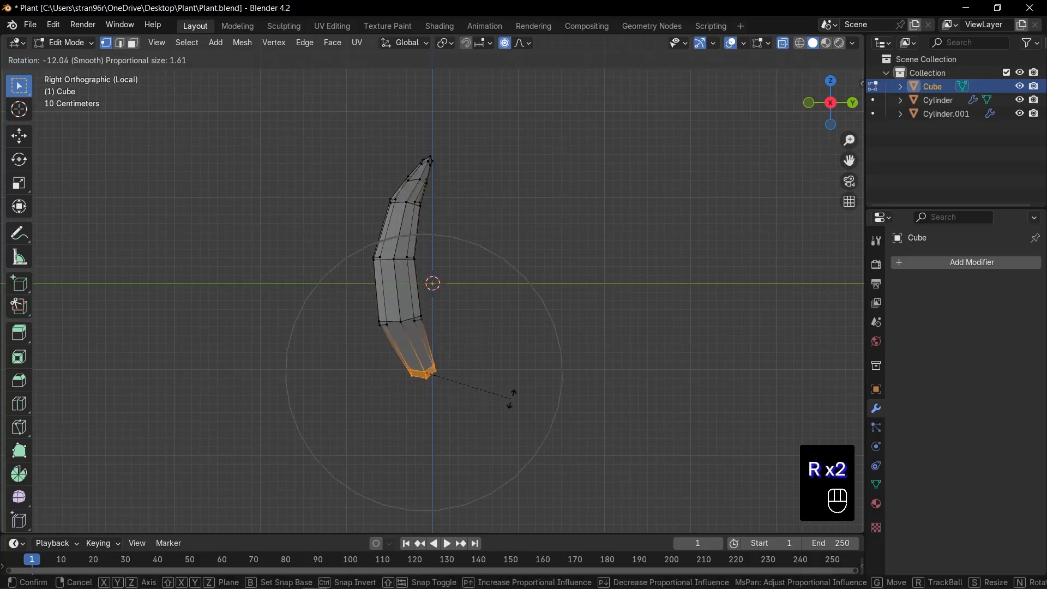
click(459, 316)
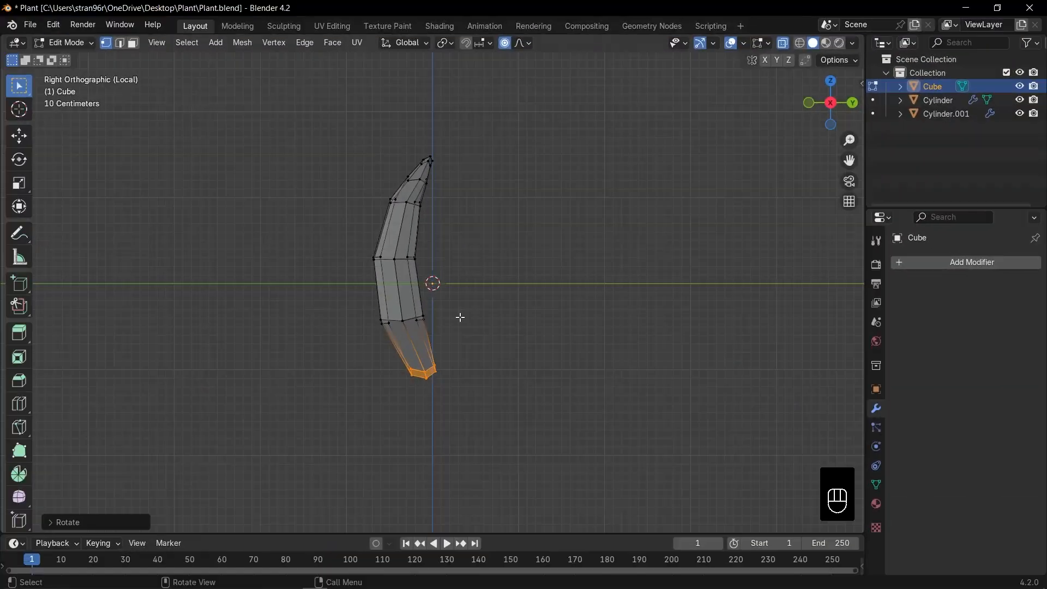
Move the whole leaf up so its base rests at the origin and leave Edit Mode.
key(a)
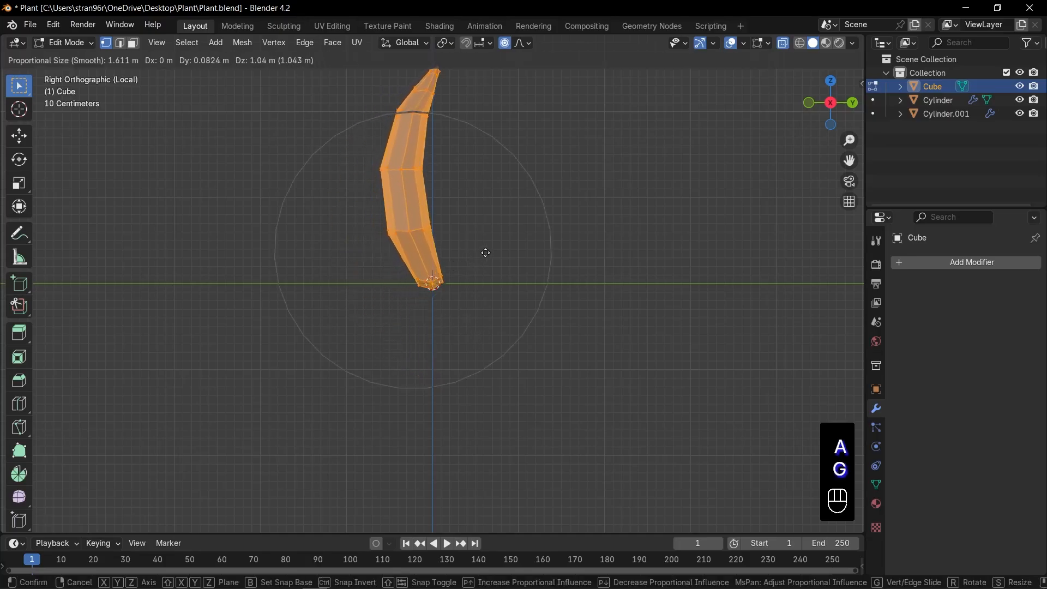
key(Tab)
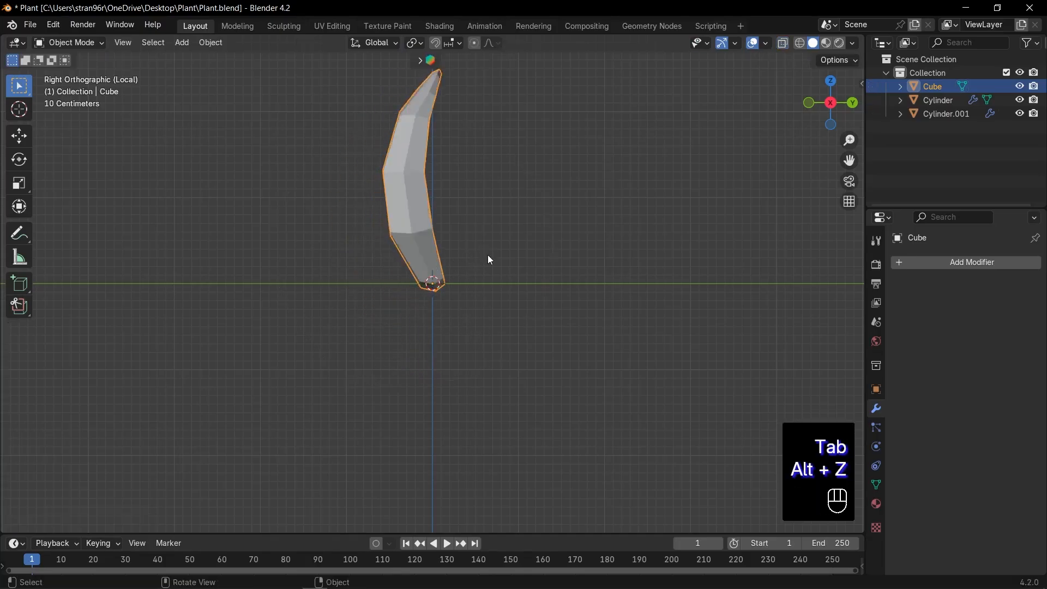
key(s)
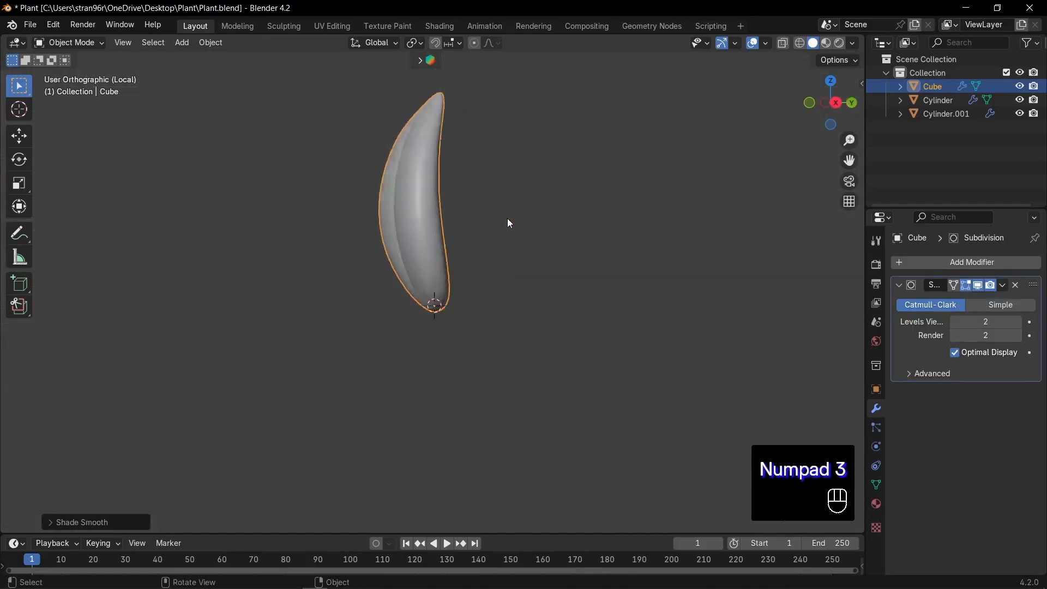
Tilt the smooth-subdivided leaf into position and save the file.
key(r)
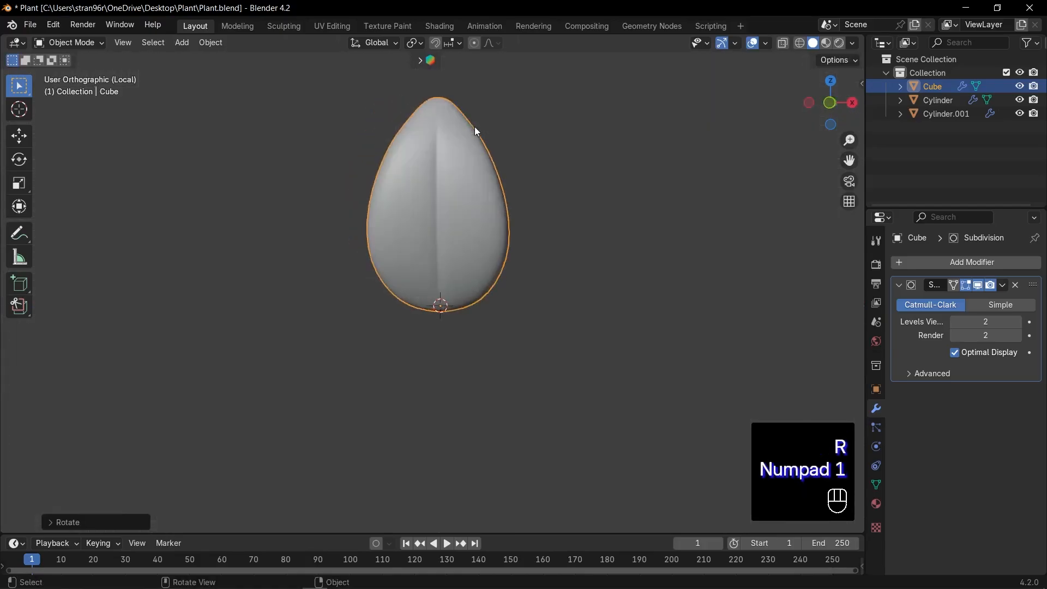
key(ctrl+s)
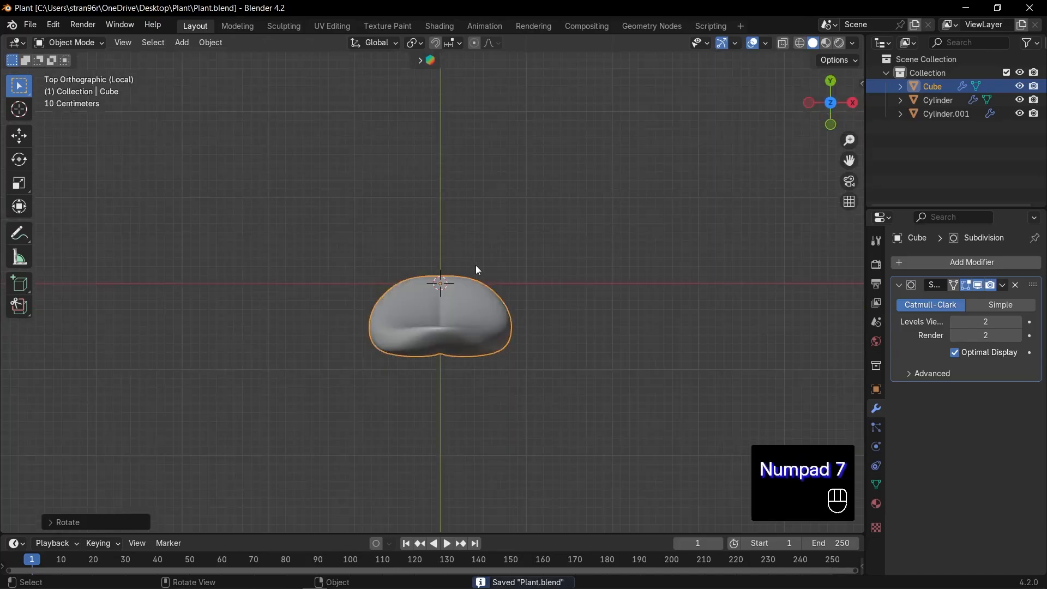
Duplicate the leaf twice (Cube.001, Cube.002), tilting each outward and stretching it along its local Z.
key(Shift+D)
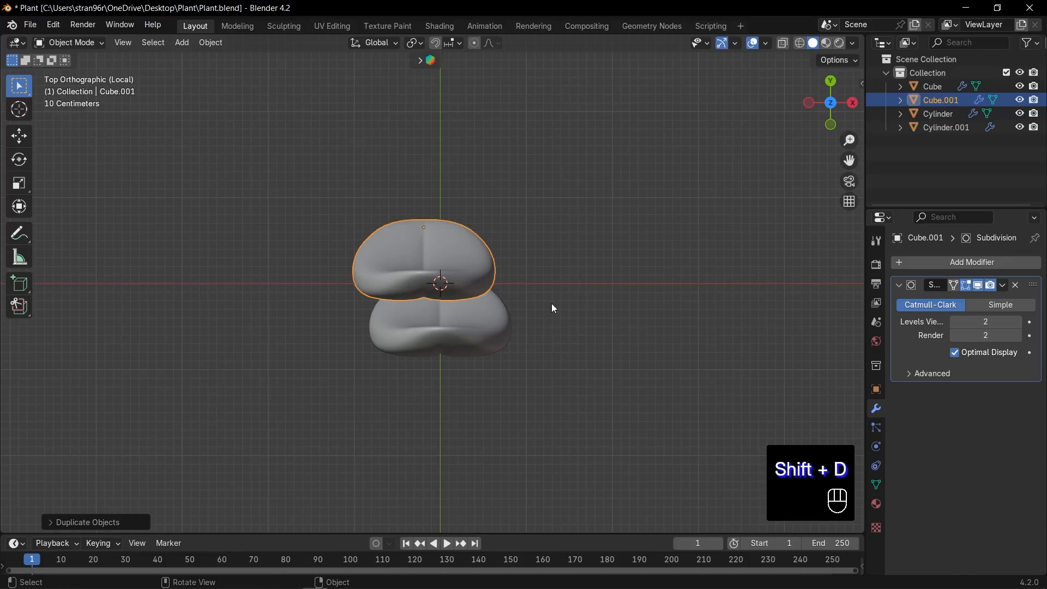
key(r)
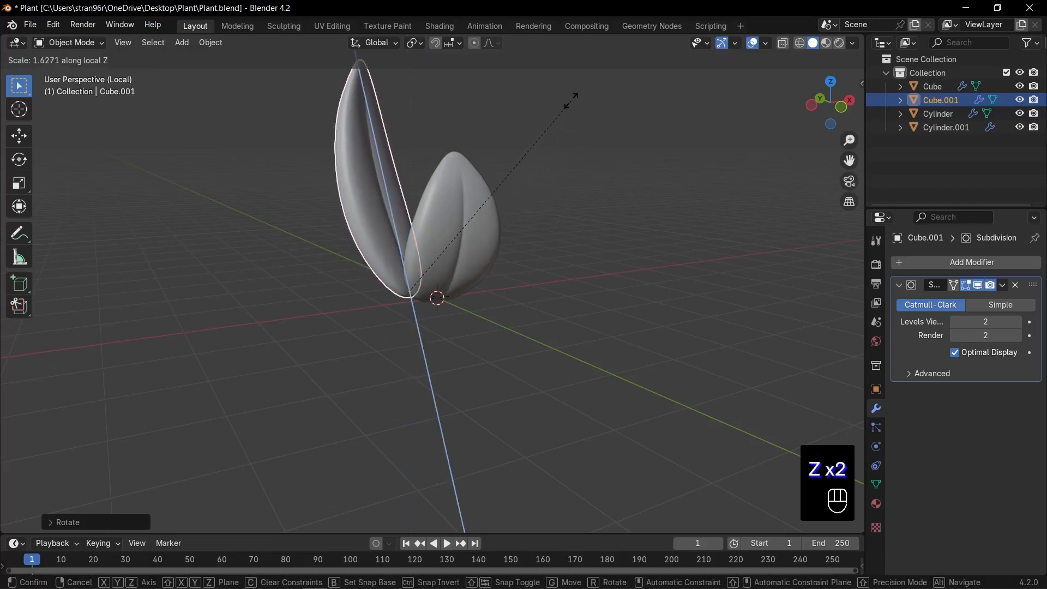
key(KP_1)
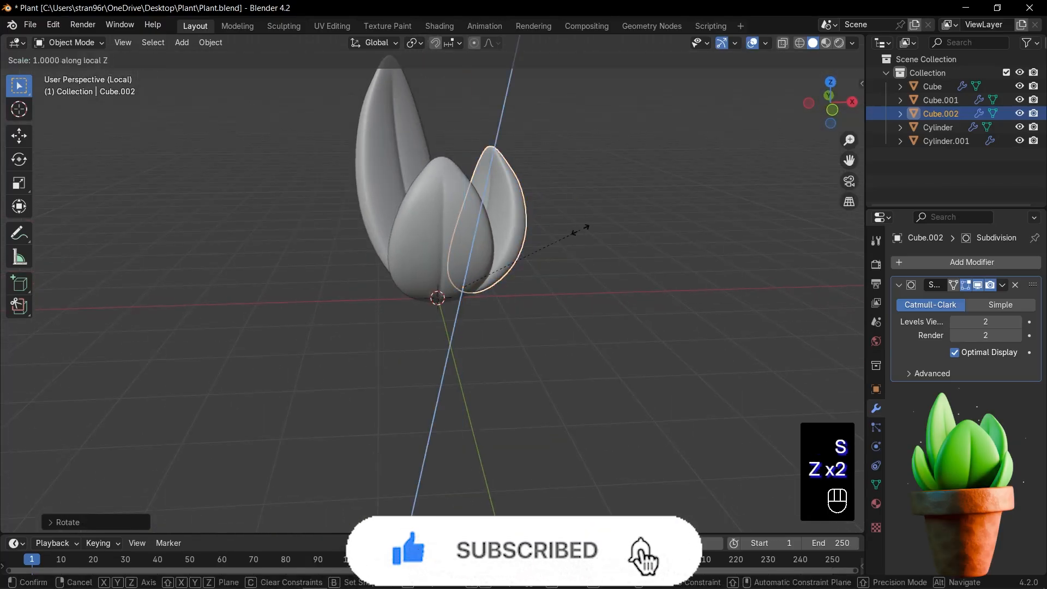
key(Tab)
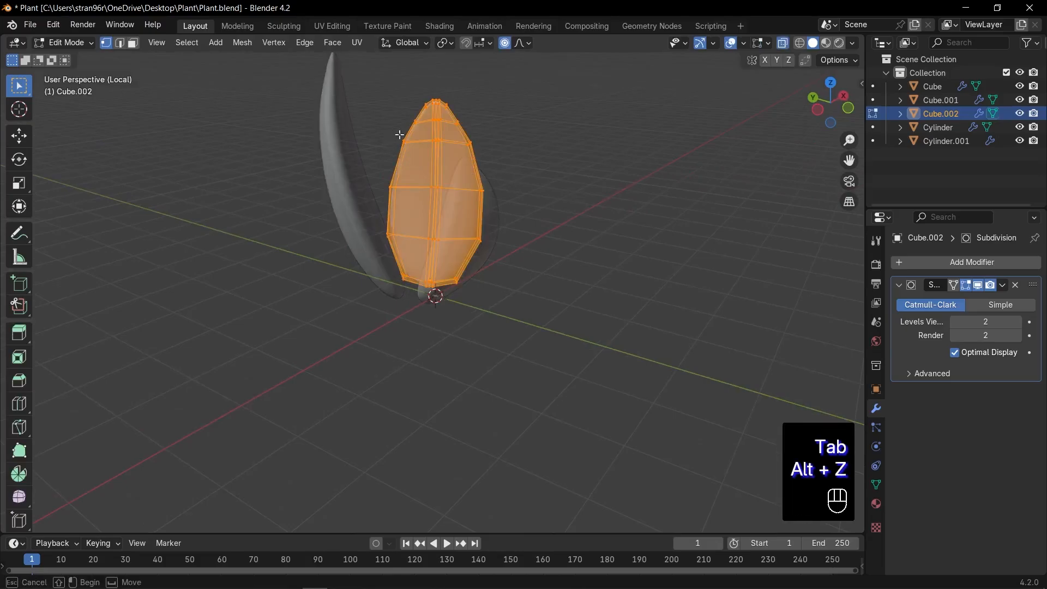
Reshape one leaf's upper vertices with proportional editing, then duplicate a leaf and scale it into a thin smaller copy.
key(g)
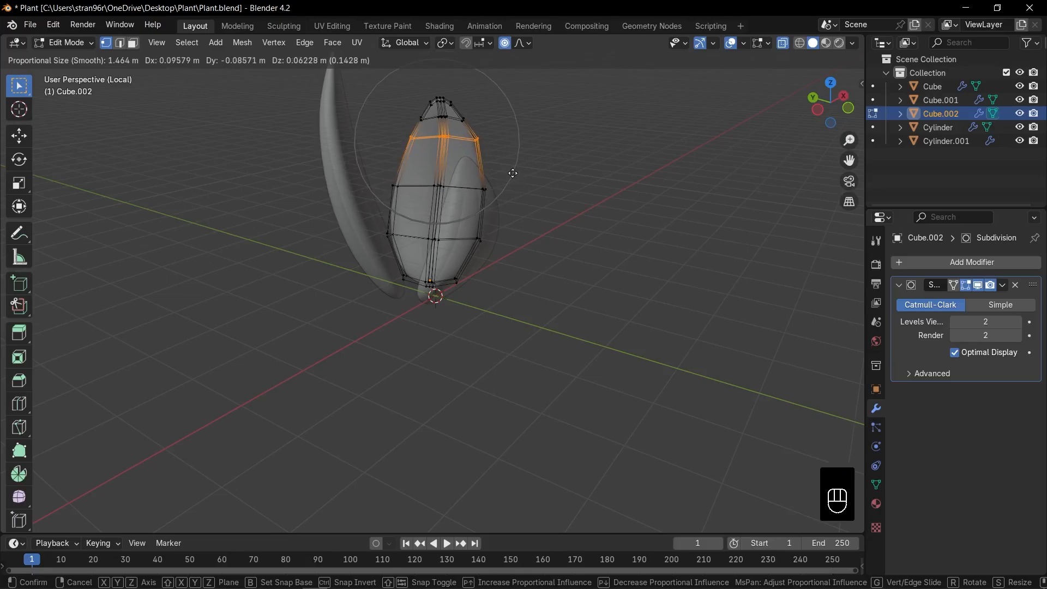
key(Tab)
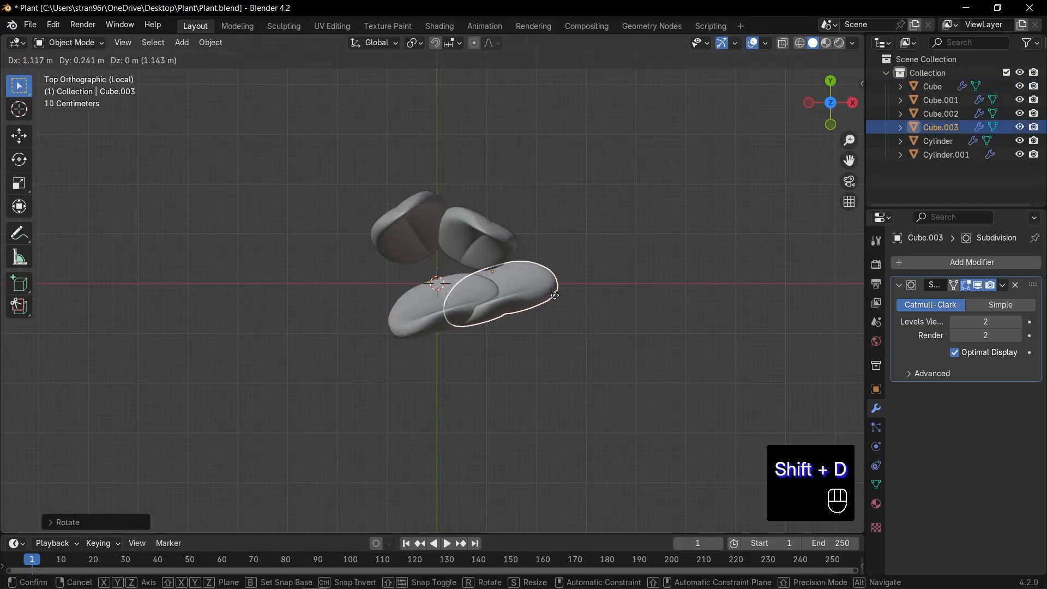
key(s)
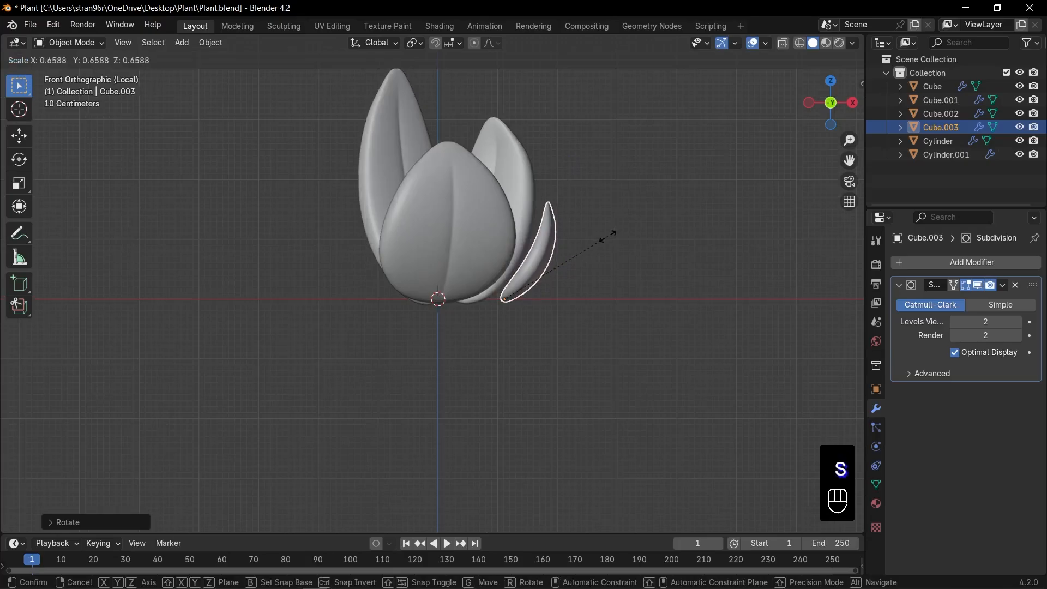
key(shift+d)
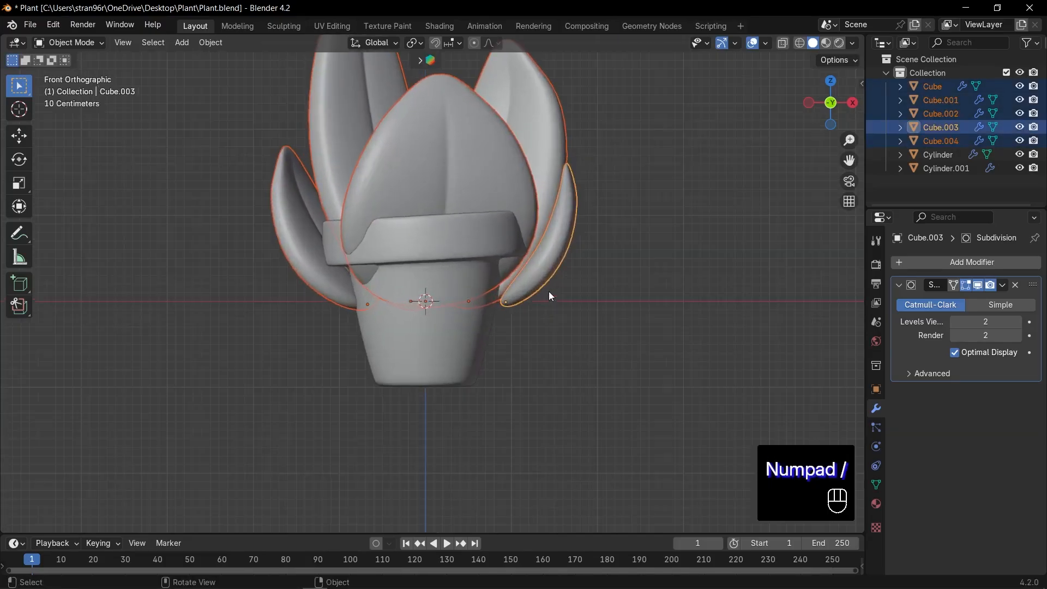
Leave local view, add a fifth leaf and seat the cluster inside the pot rim from top view.
key(s)
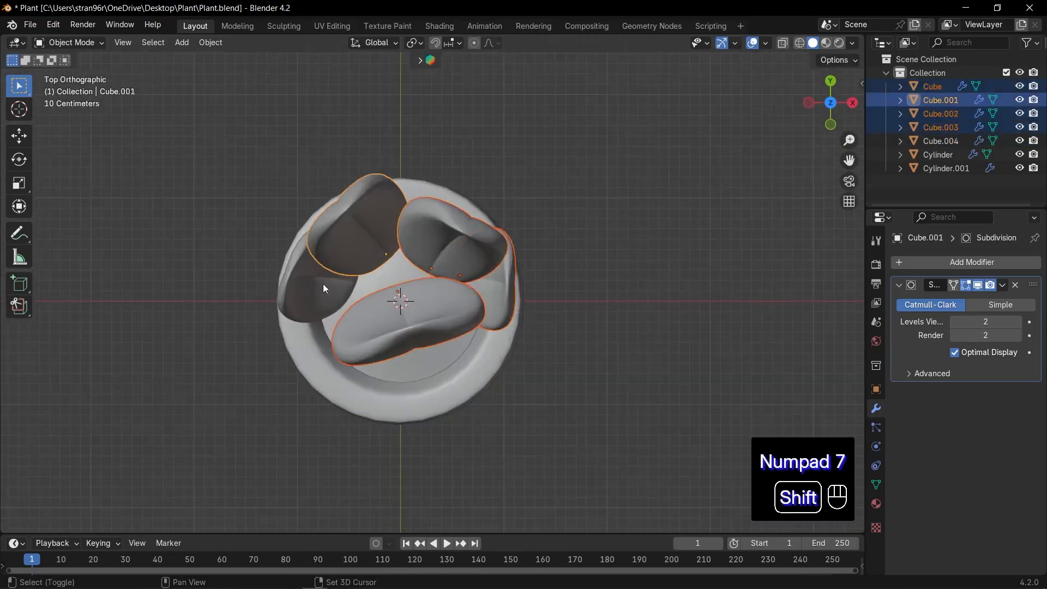
key(g)
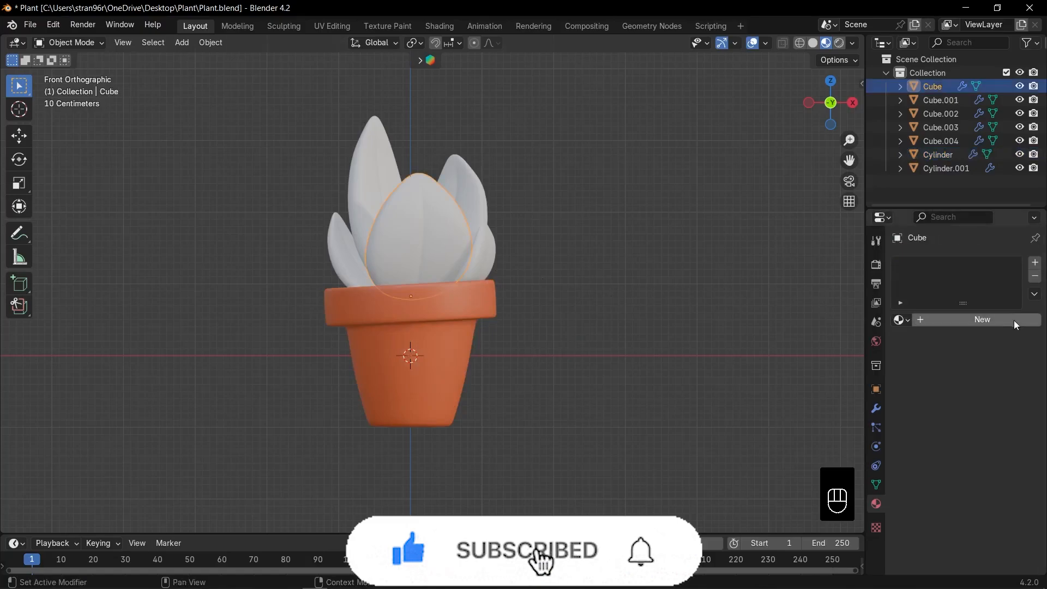
Give a leaf a new bright green material and link it to the other four leaves.
click(982, 319)
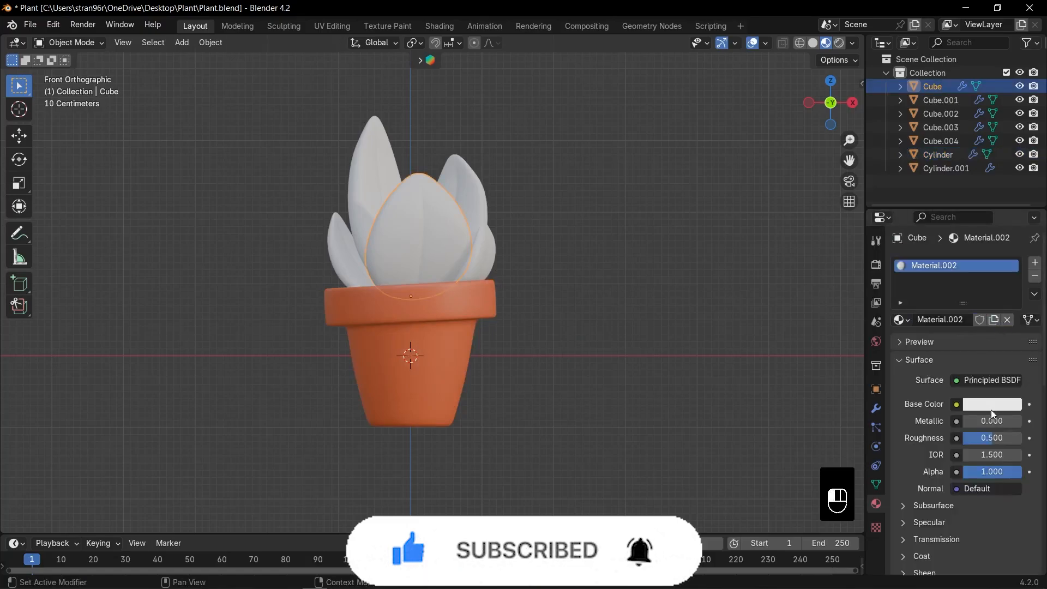
click(992, 403)
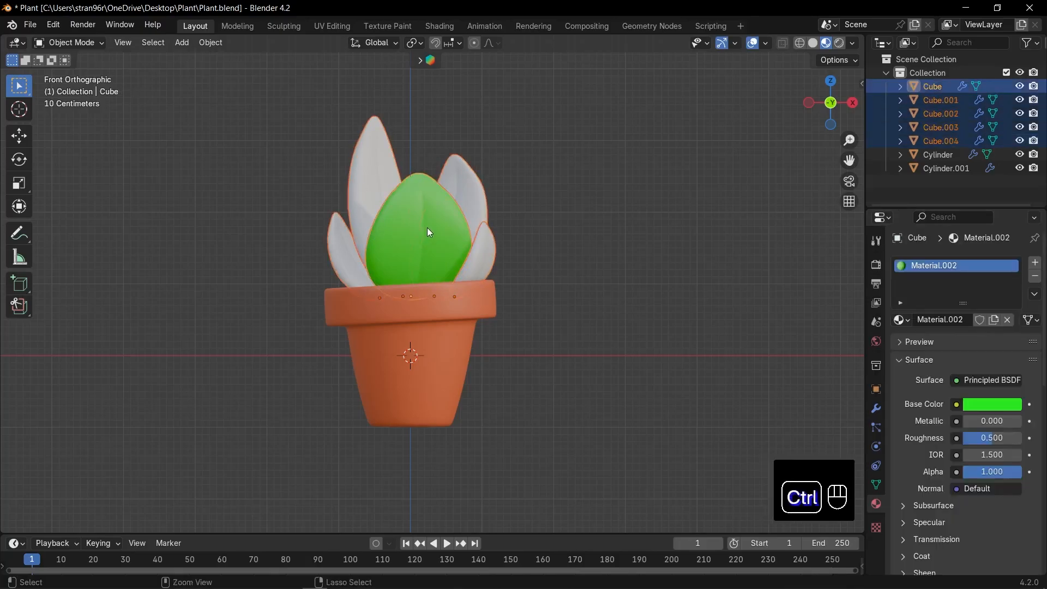
key(Ctrl+L)
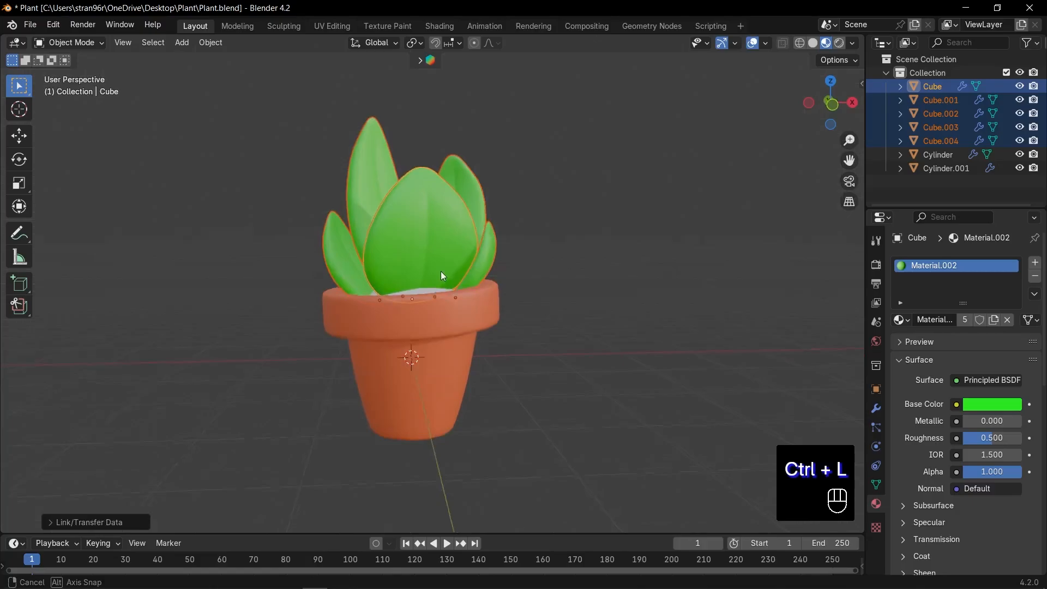
click(946, 167)
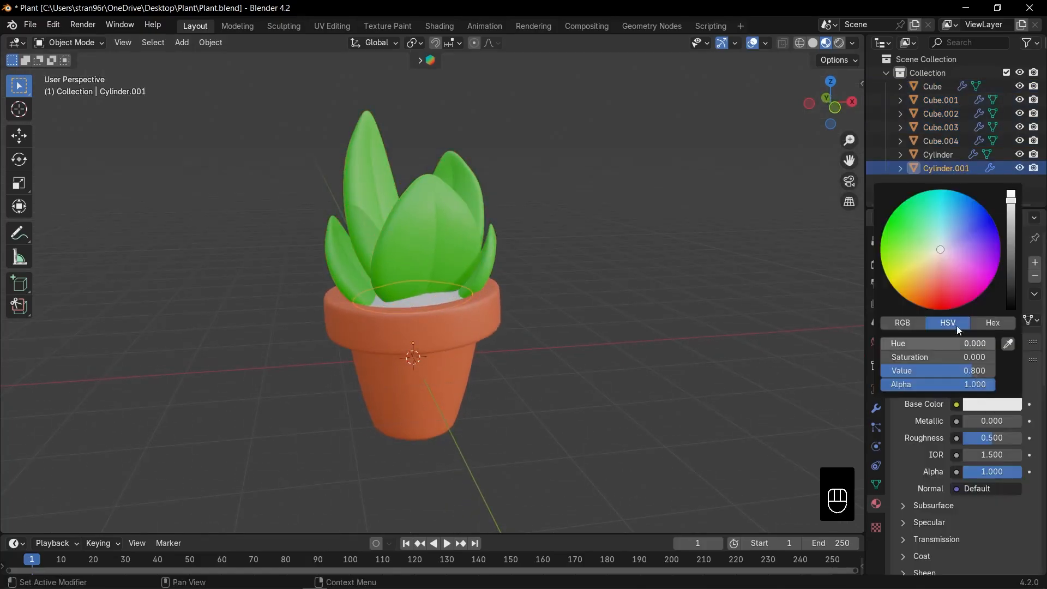
Give the soil disc a dark reddish-brown material and save the file.
click(925, 295)
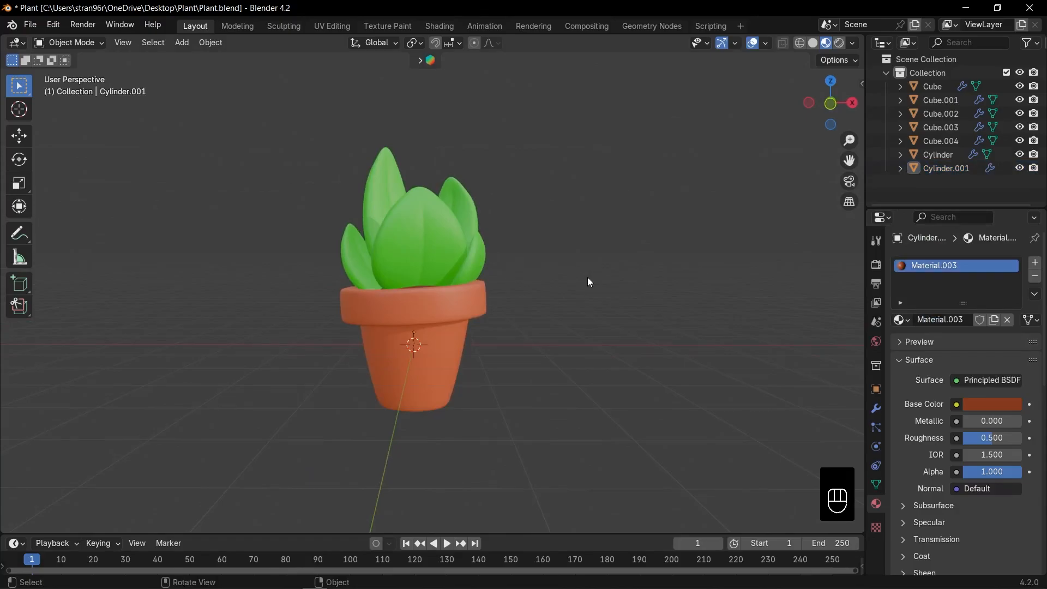
key(ctrl+s)
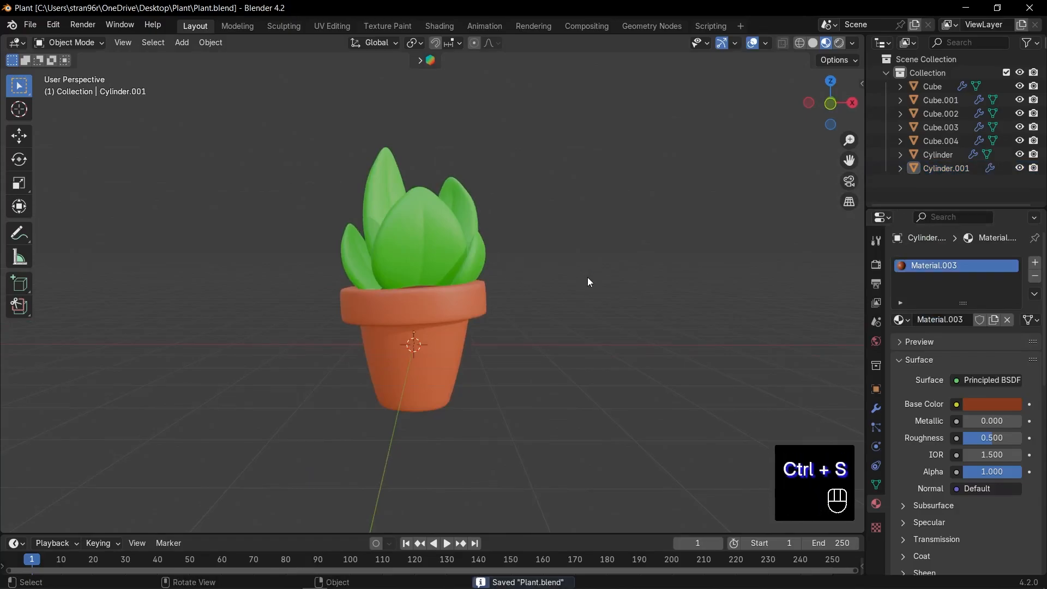